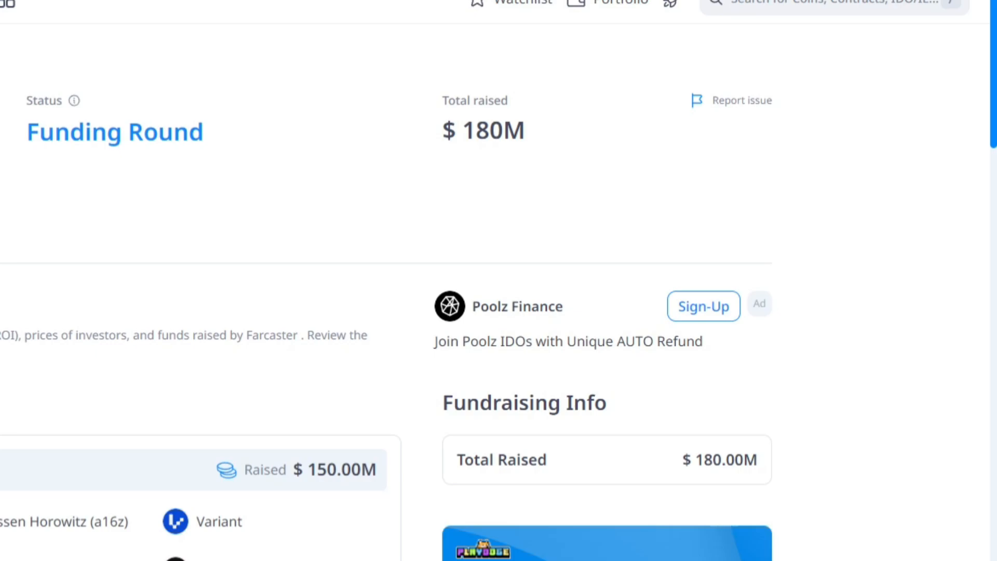
- Scroll back up past Farcaster's $180M funding round details on CryptoRank
scroll("up", 3)
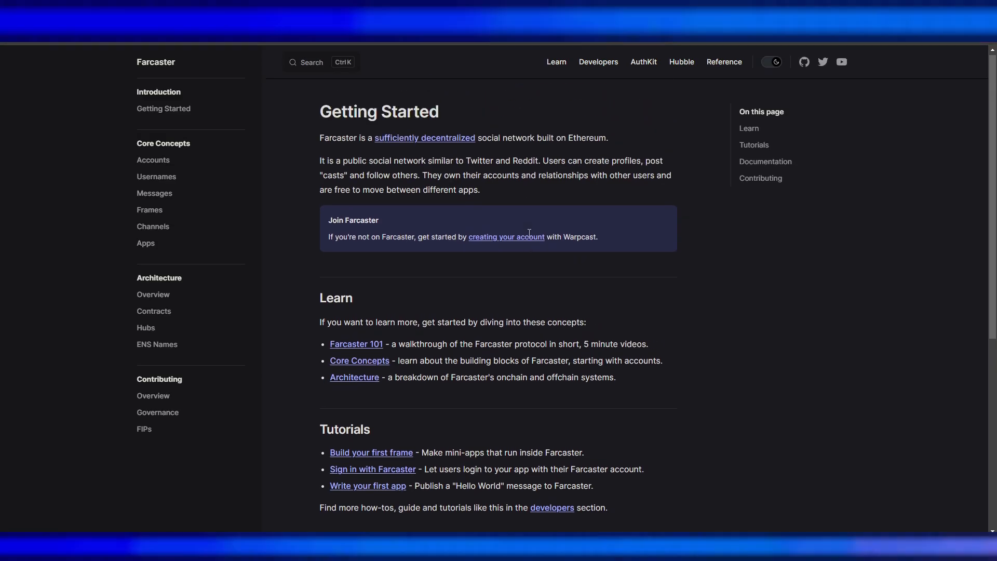
- Go from the Hubble docs Get Started guide to its Installation page
left_click(681, 62)
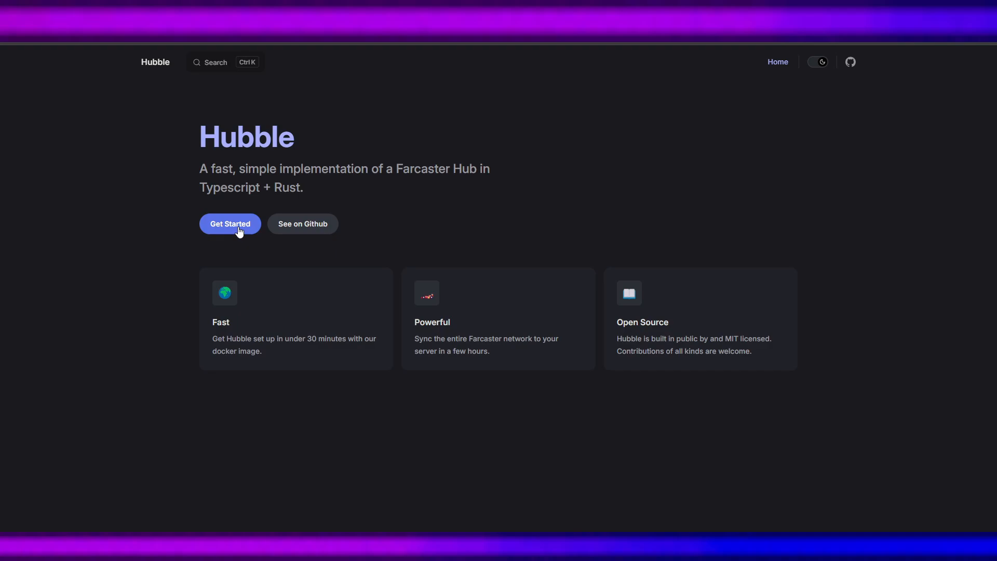
left_click(230, 224)
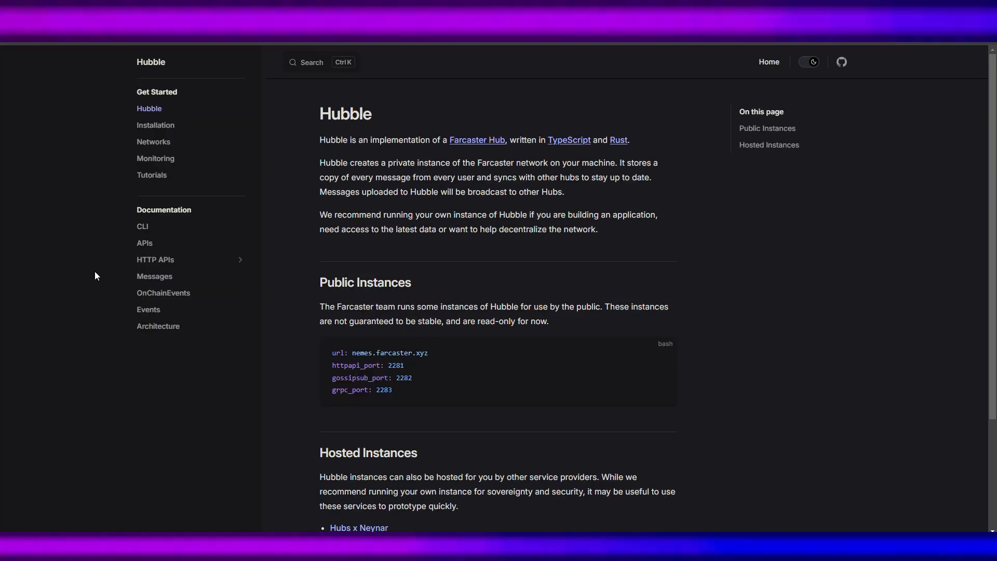
mouse_move(476, 271)
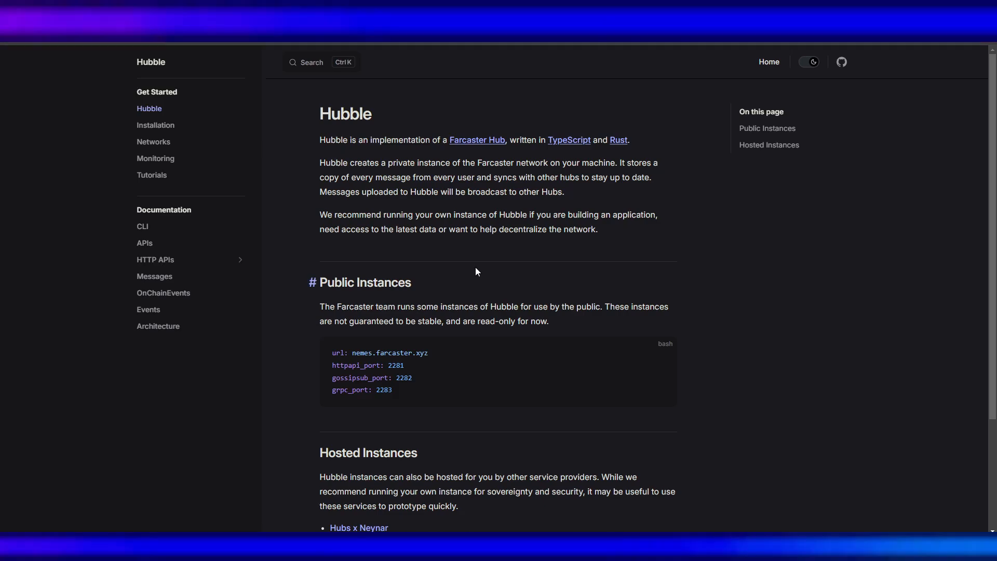
left_click(155, 124)
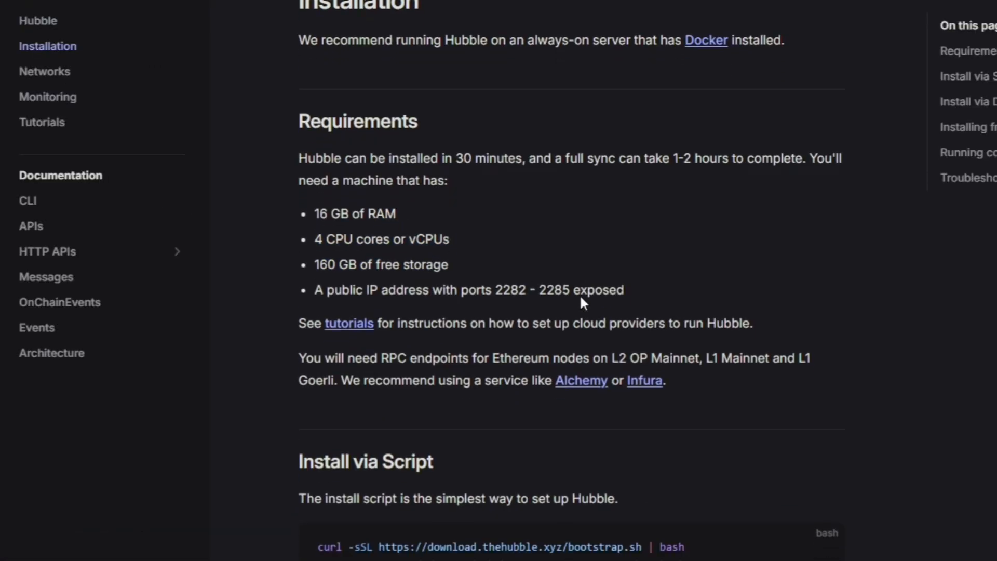
- Review requirements: 16 GB RAM, 4 CPUs, 160 GB storage, open ports
scroll("down", 3)
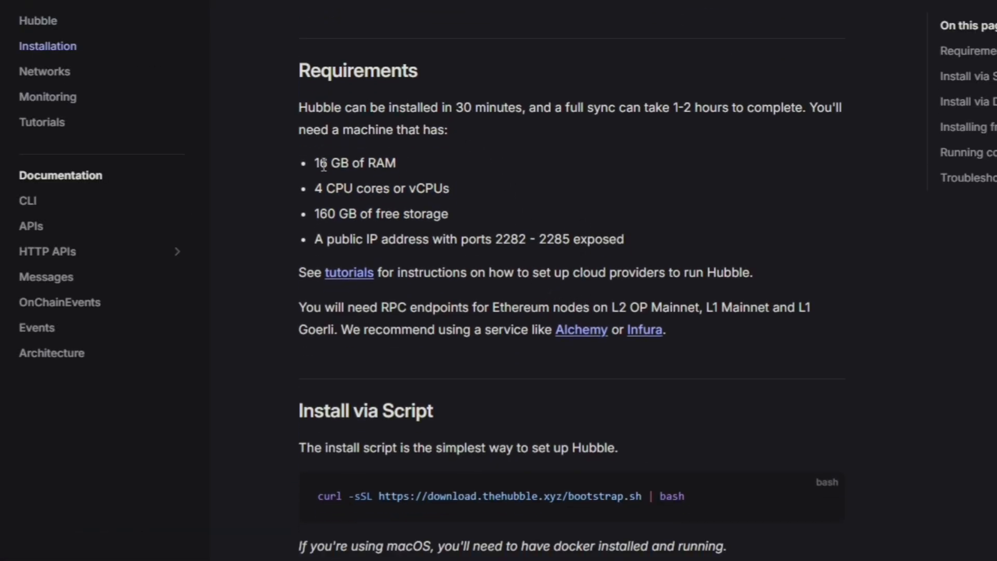
mouse_move(480, 199)
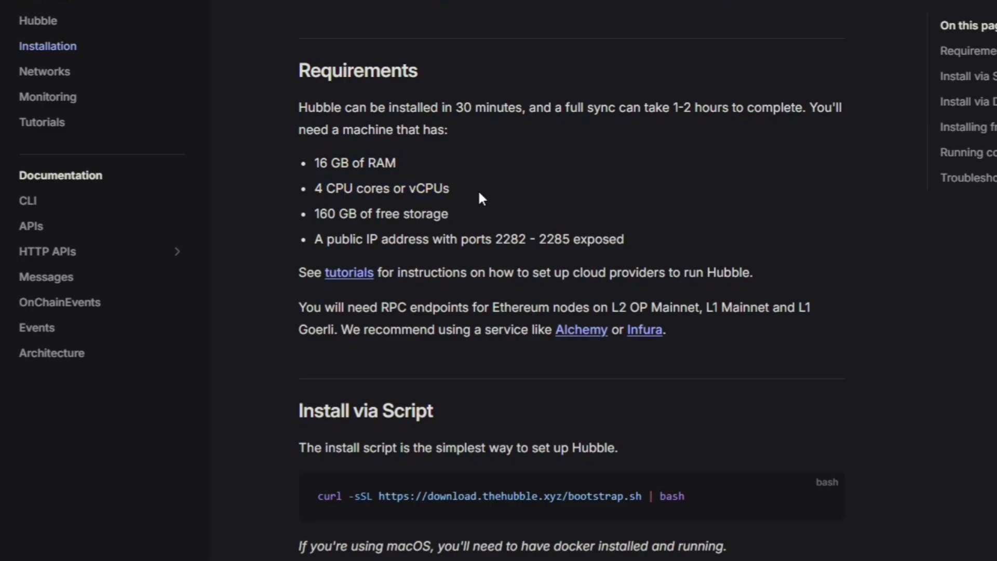
double_click(380, 213)
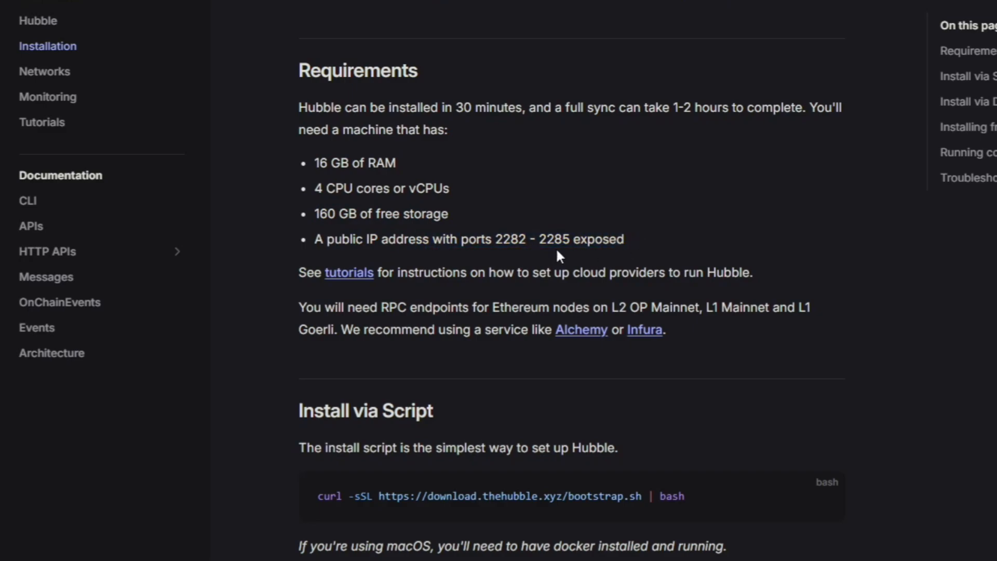
mouse_move(638, 249)
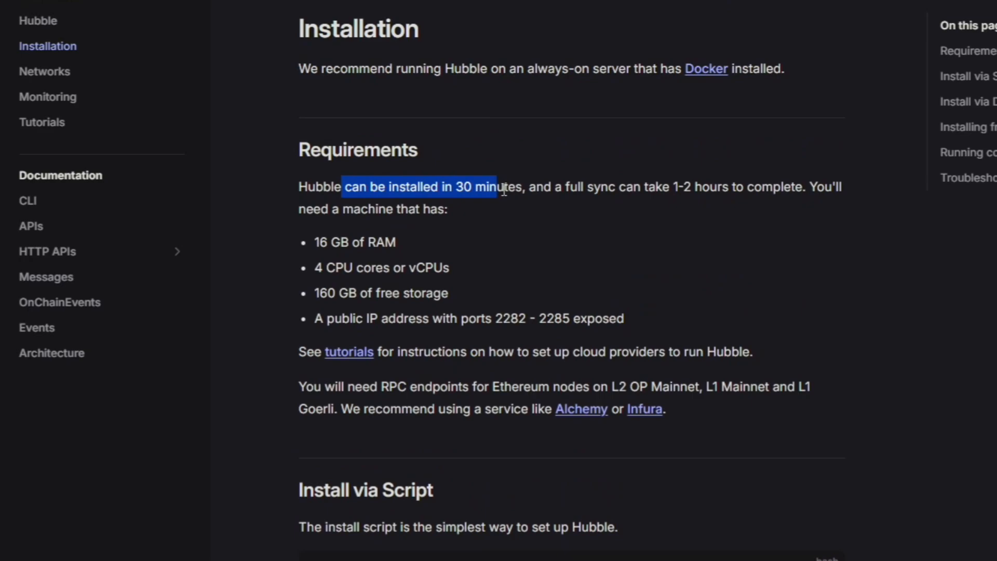
left_click(479, 212)
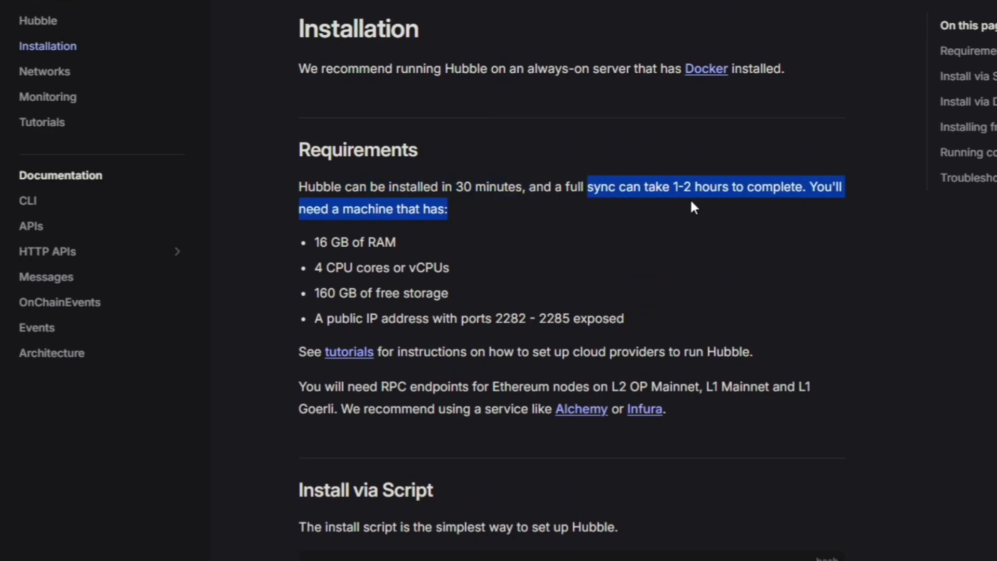
left_click(754, 224)
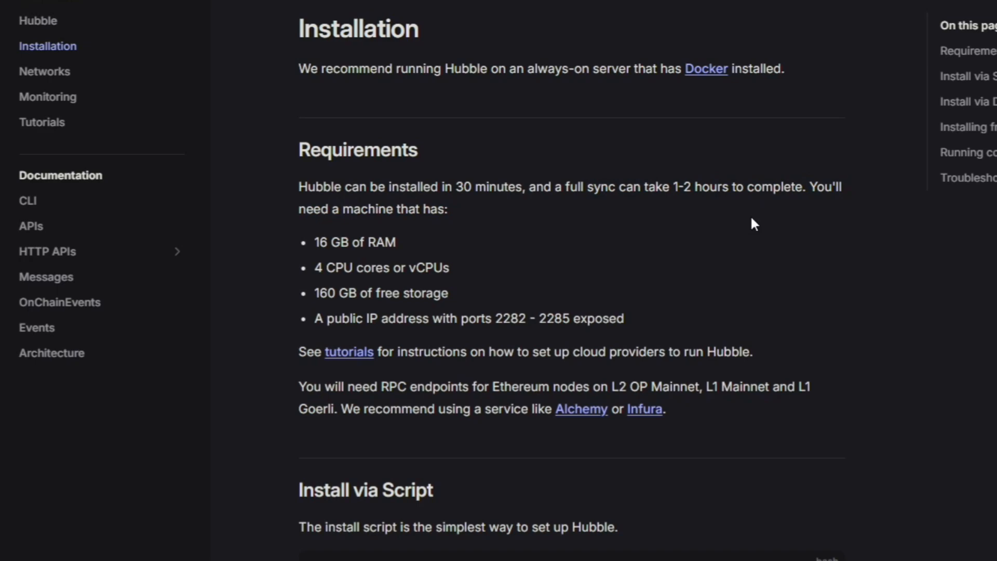
scroll("down", 3)
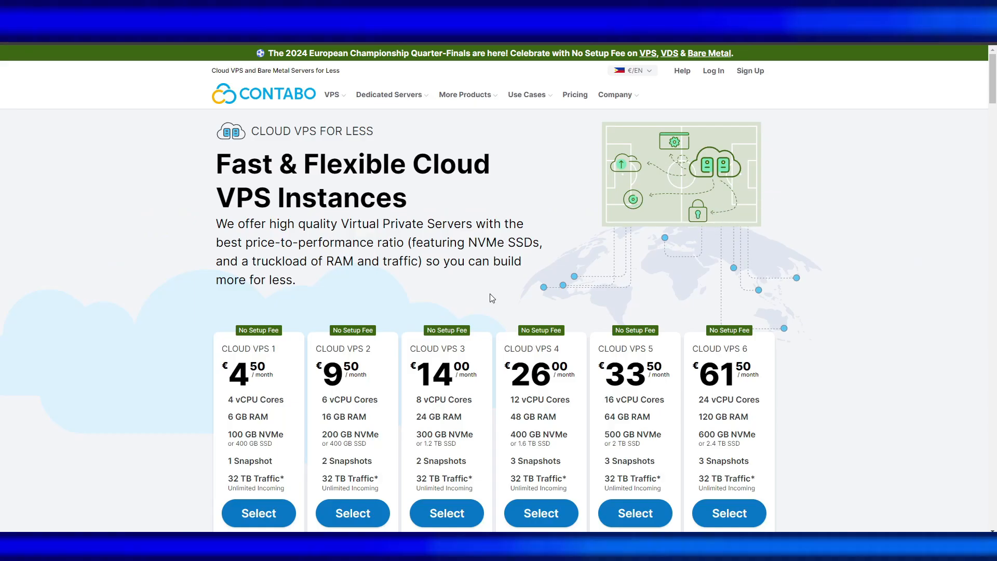
mouse_move(509, 278)
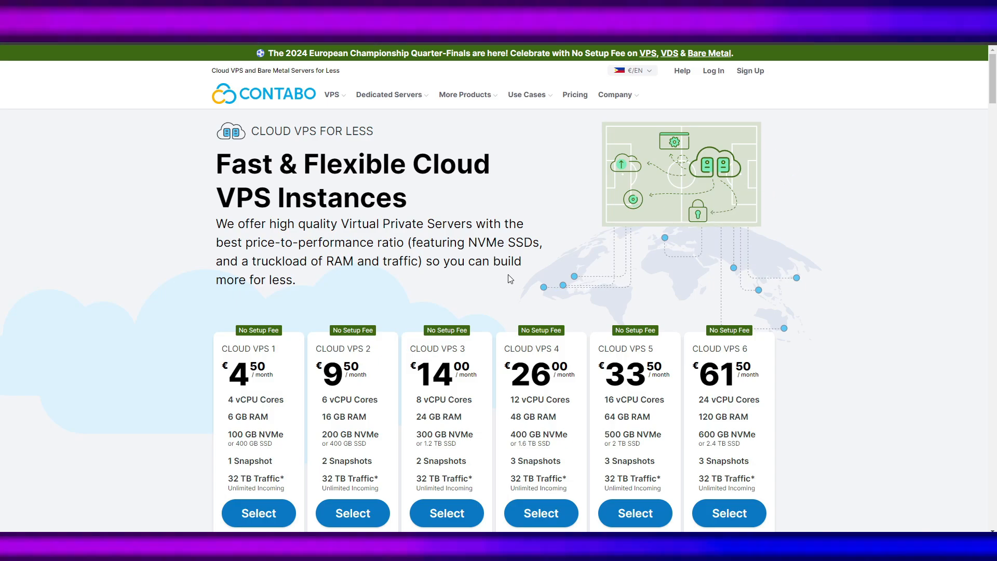
scroll("down", 3)
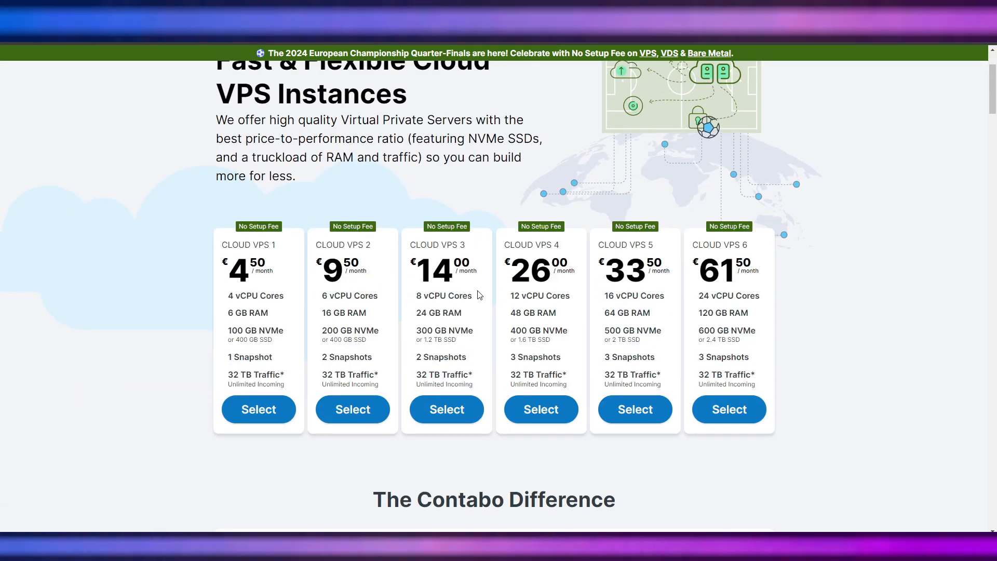
scroll("up", 3)
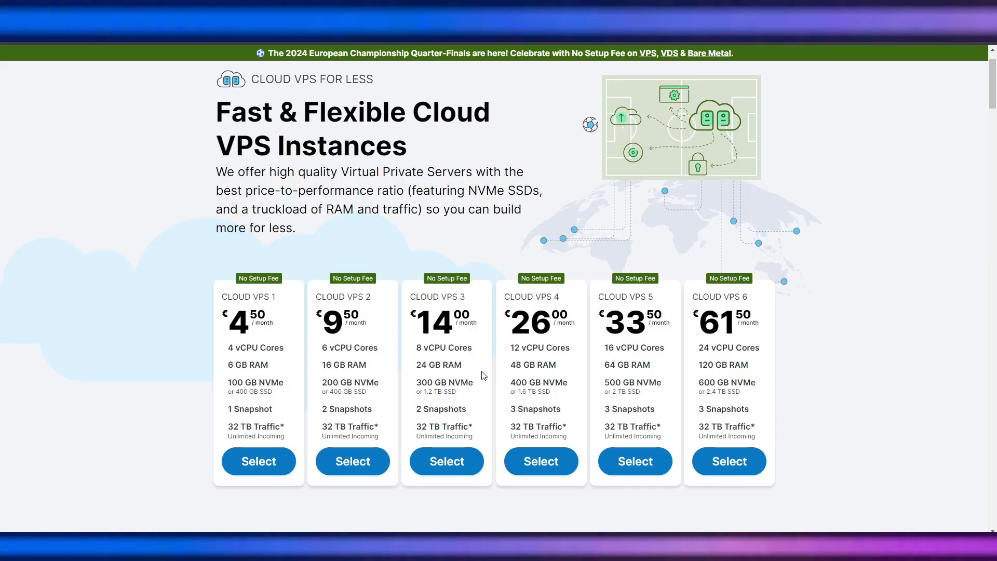
scroll("down", 3)
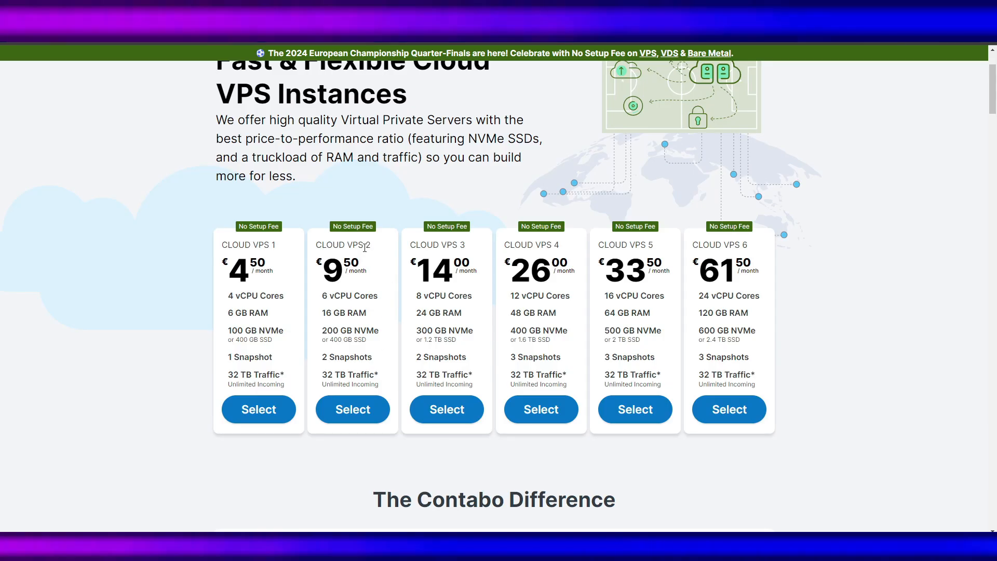
mouse_move(352, 409)
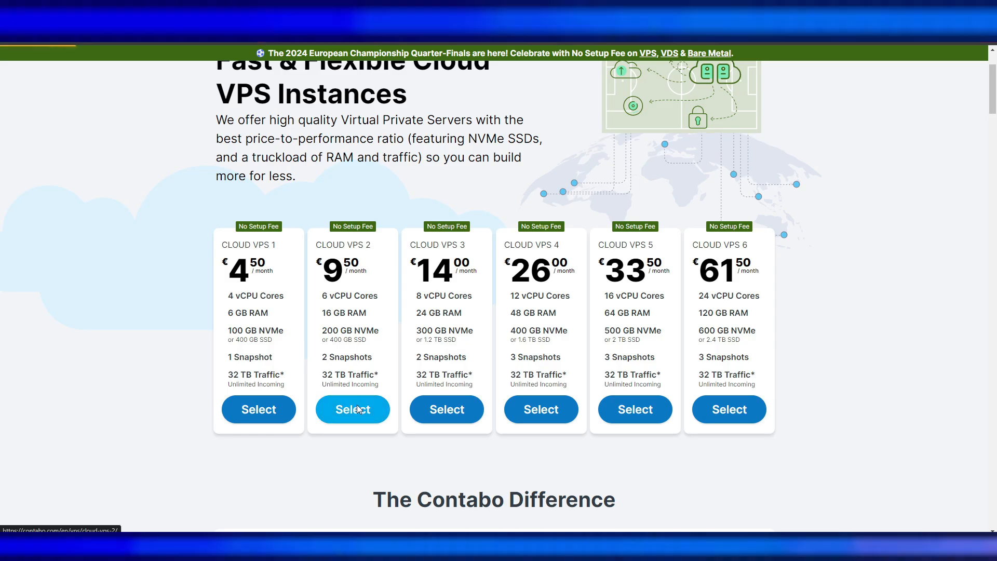
- Select Cloud VPS 2, try USD, then save the currency as EUR
left_click(352, 409)
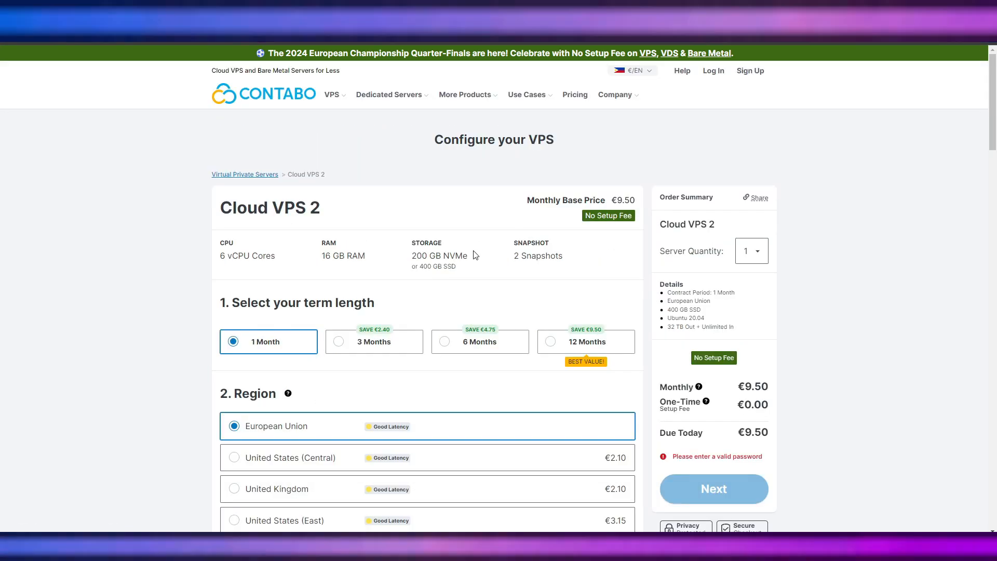
left_click(632, 70)
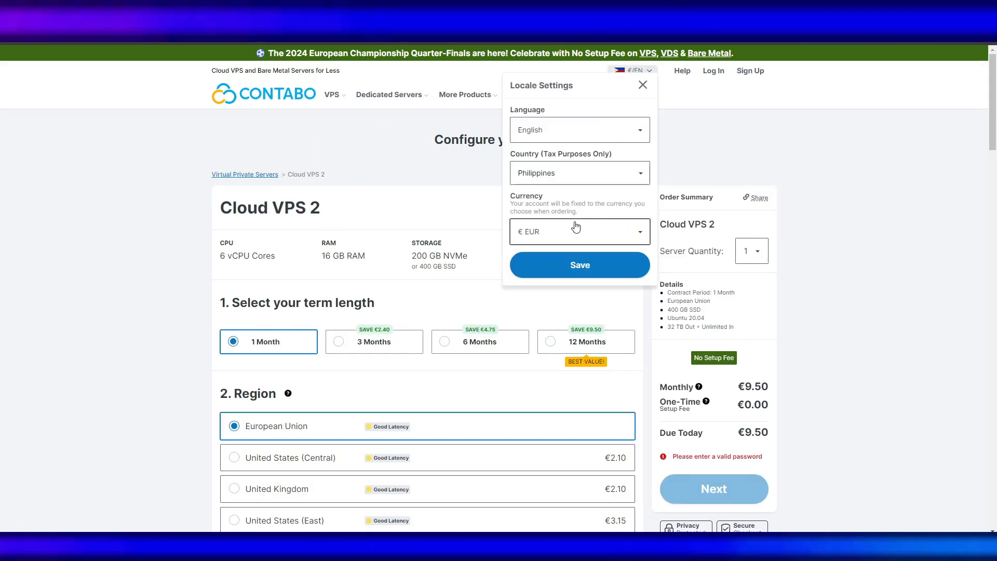
left_click(578, 230)
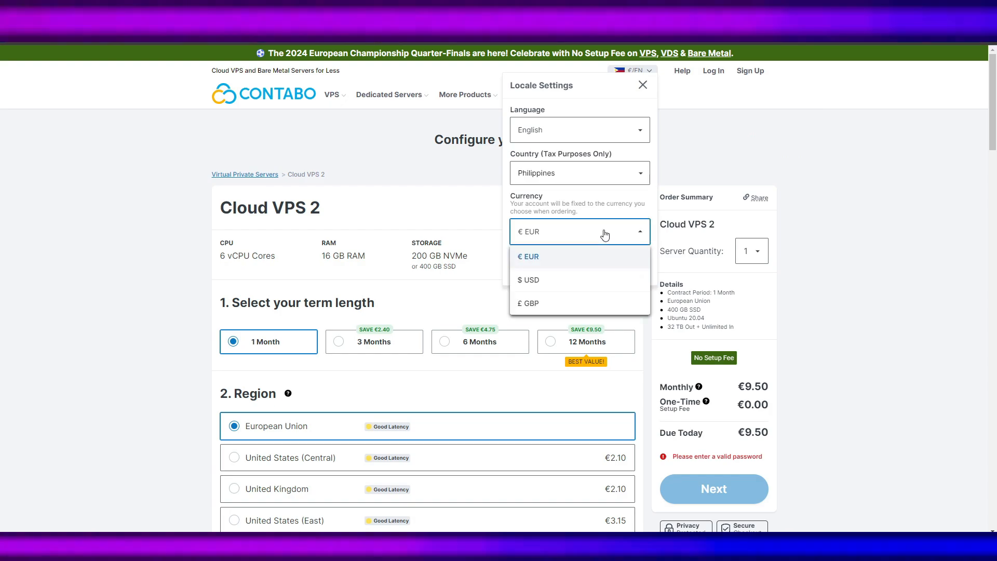
mouse_move(580, 265)
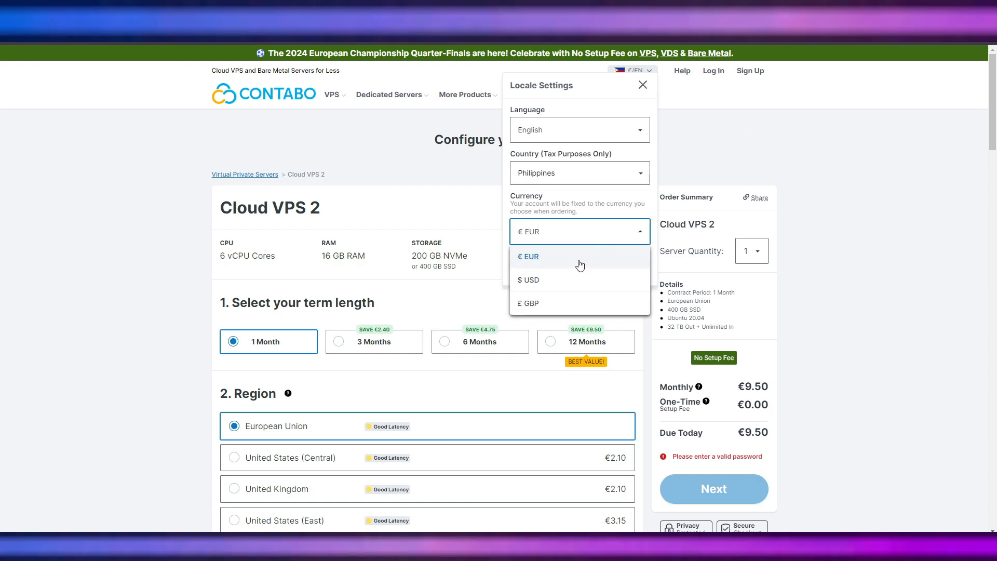
left_click(528, 281)
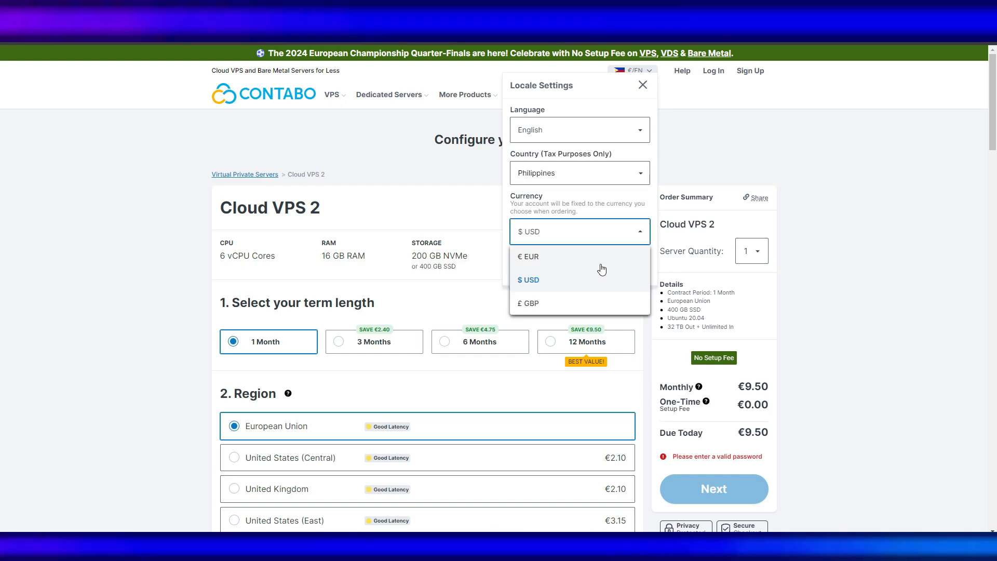
left_click(529, 256)
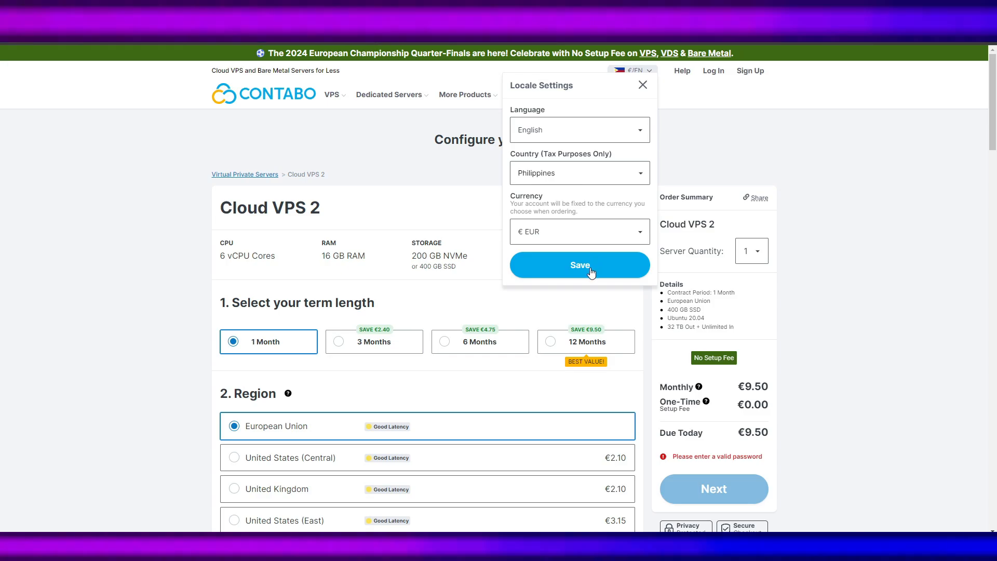
left_click(578, 264)
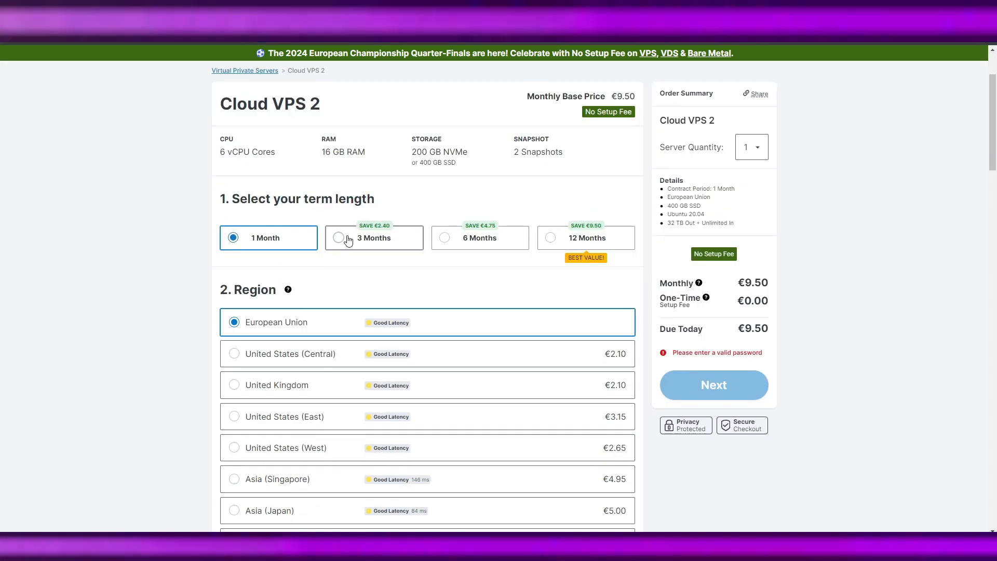
- Keep 400 GB SSD and choose the Docker image on Ubuntu 22.04
scroll("down", 3)
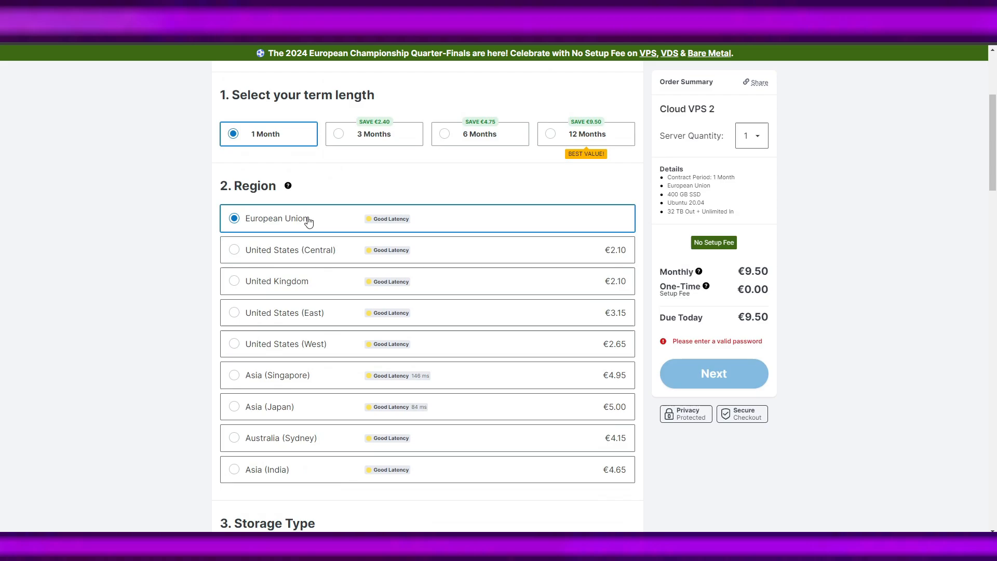
scroll("down", 3)
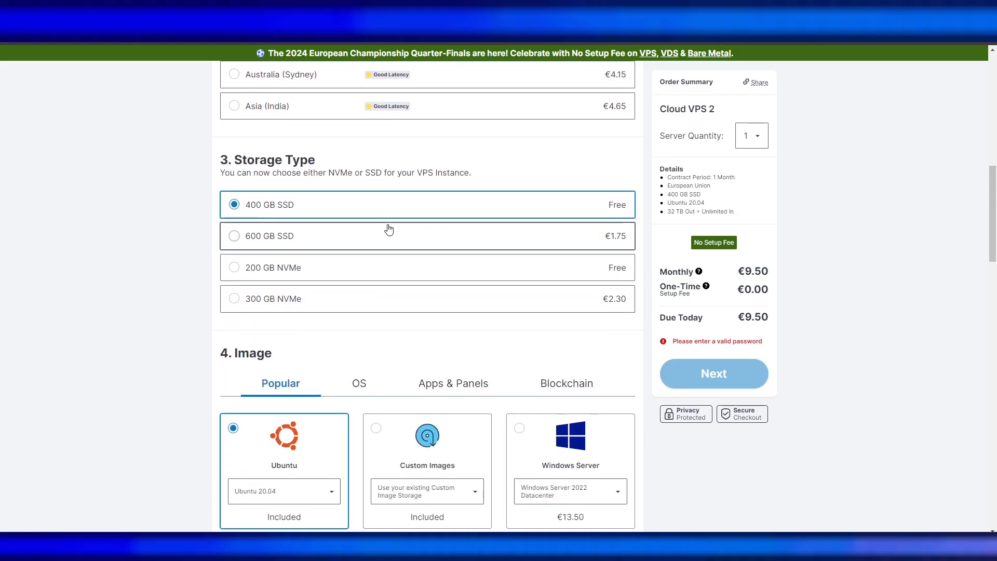
mouse_move(312, 213)
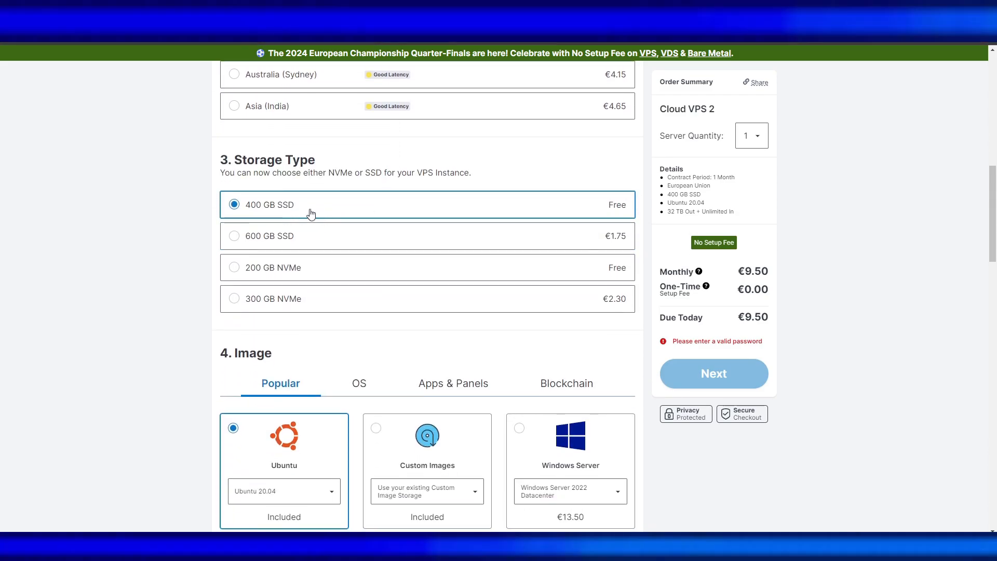
scroll("down", 3)
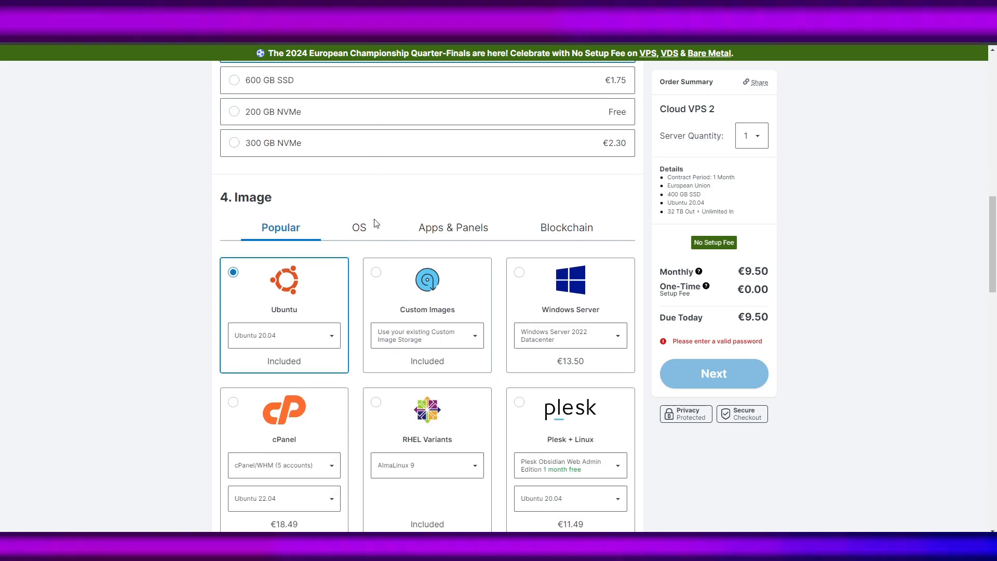
left_click(453, 227)
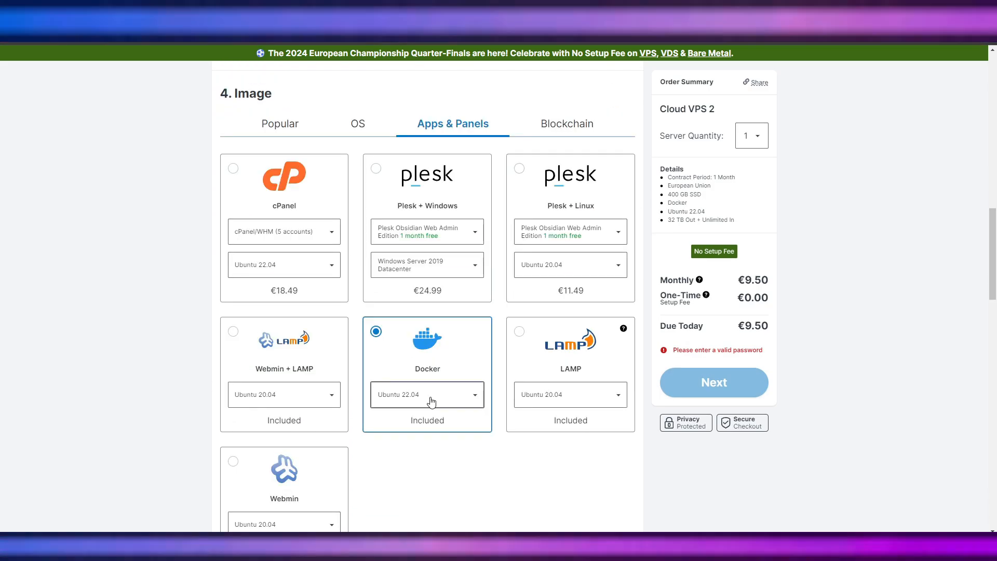
left_click(426, 394)
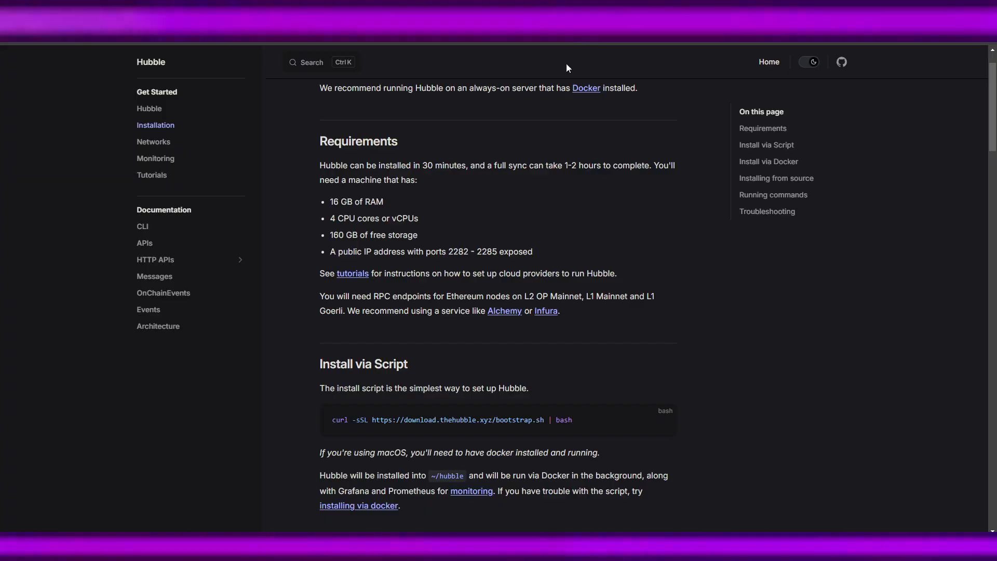
mouse_move(545, 102)
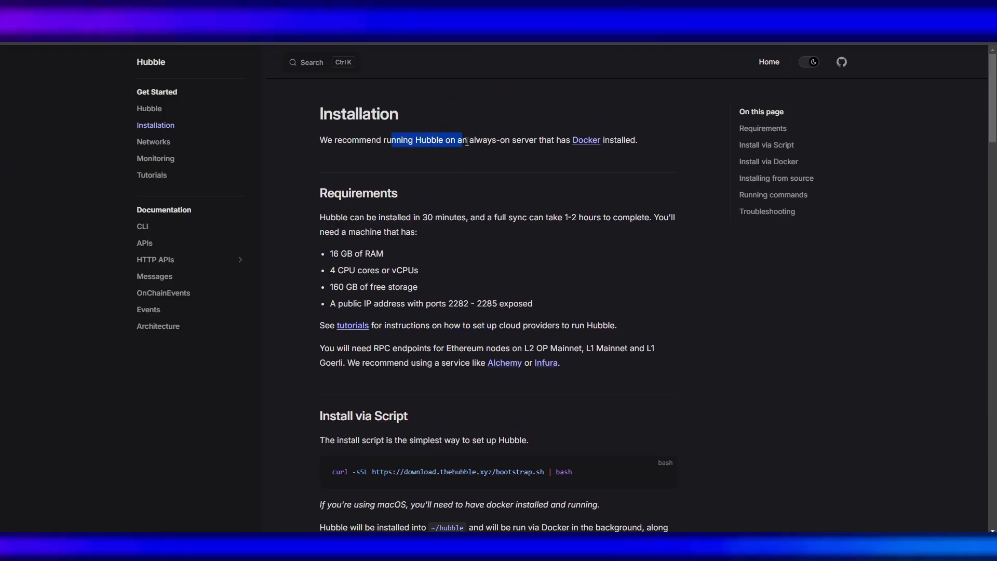
- Highlight the always-on server recommendation on the Hubble Installation page
double_click(490, 140)
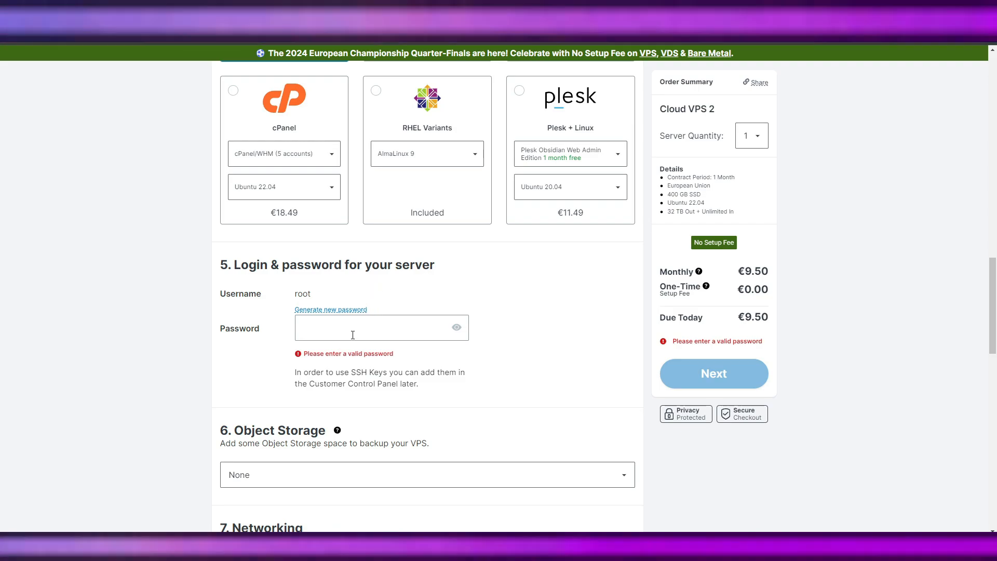
- Scroll through order sections 5–8: login, object storage, networking with one free IPv4, add-ons
scroll("down", 3)
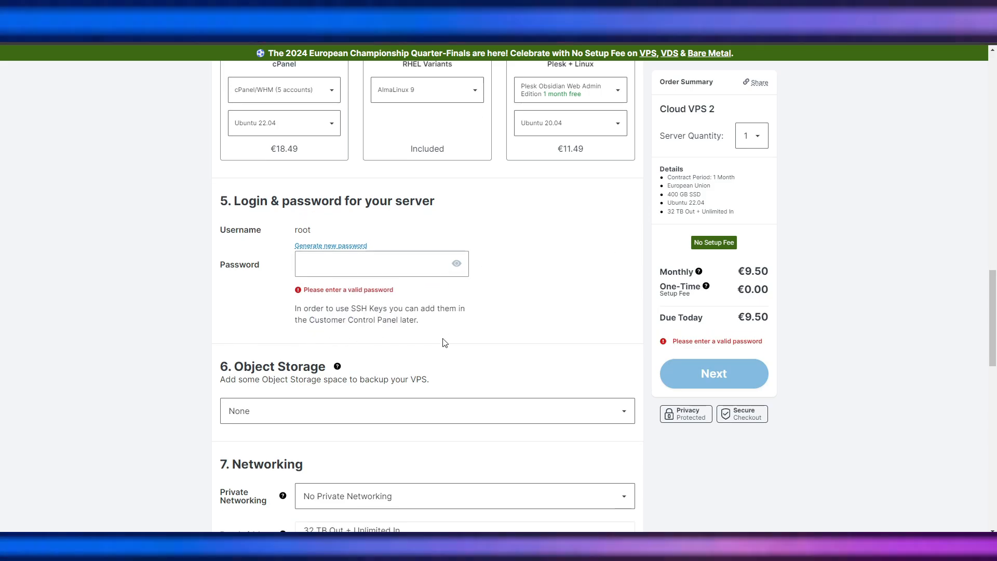
scroll("down", 3)
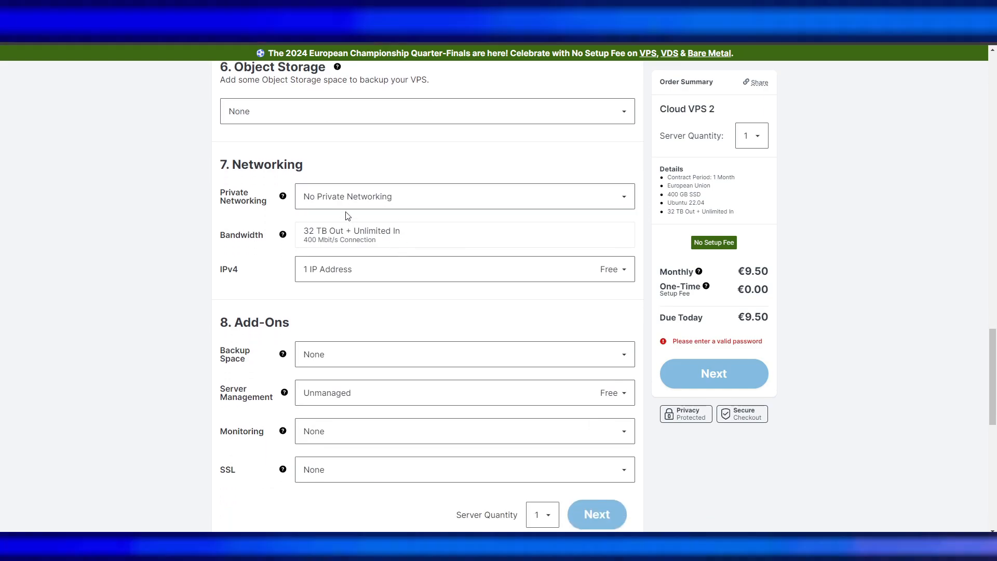
mouse_move(375, 354)
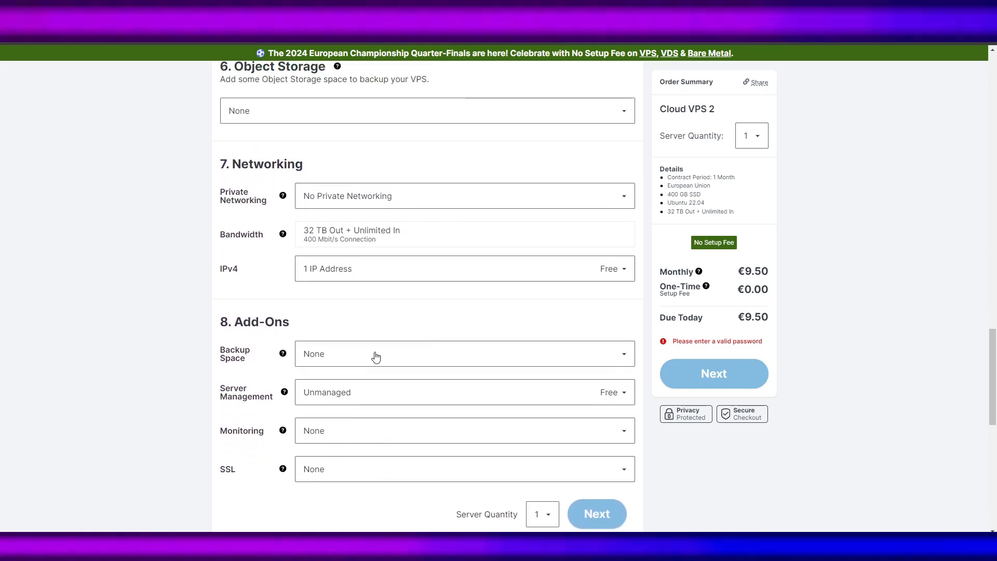
scroll("down", 3)
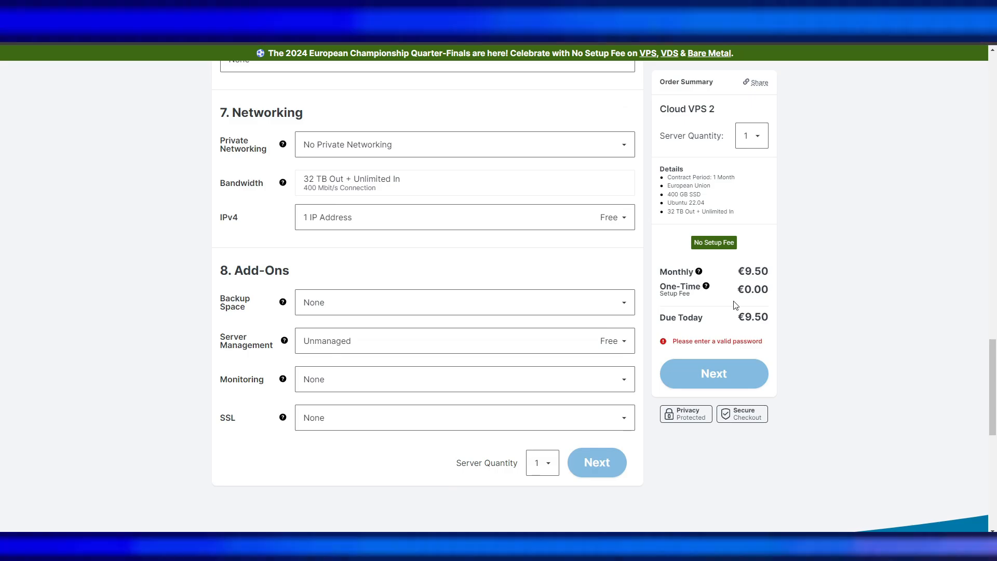
mouse_move(738, 331)
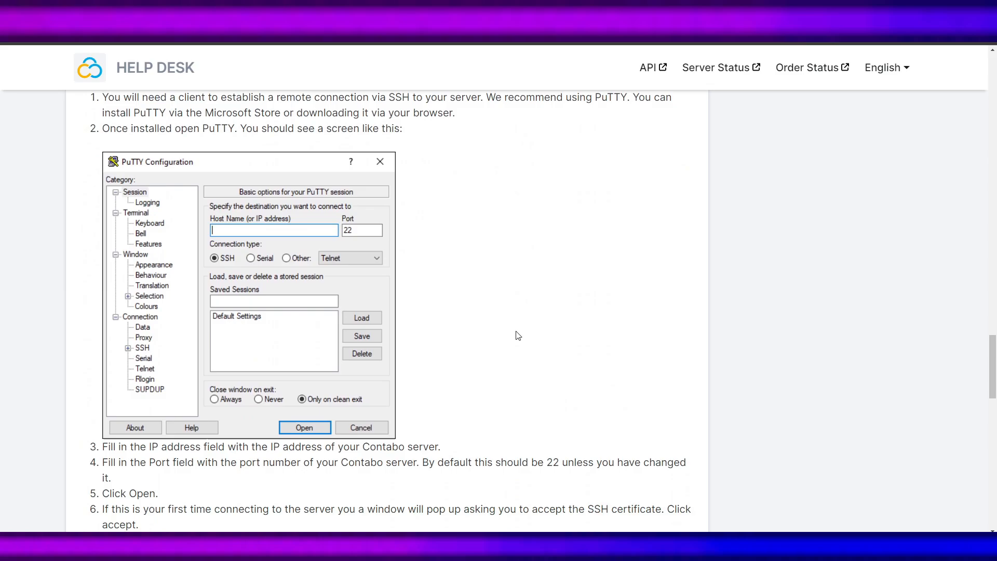
mouse_move(288, 247)
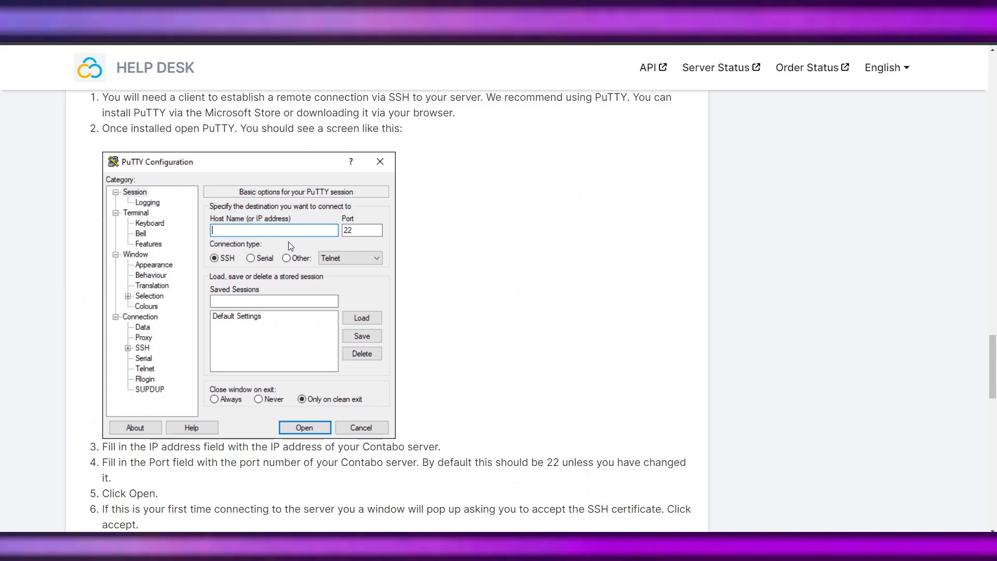
mouse_move(253, 247)
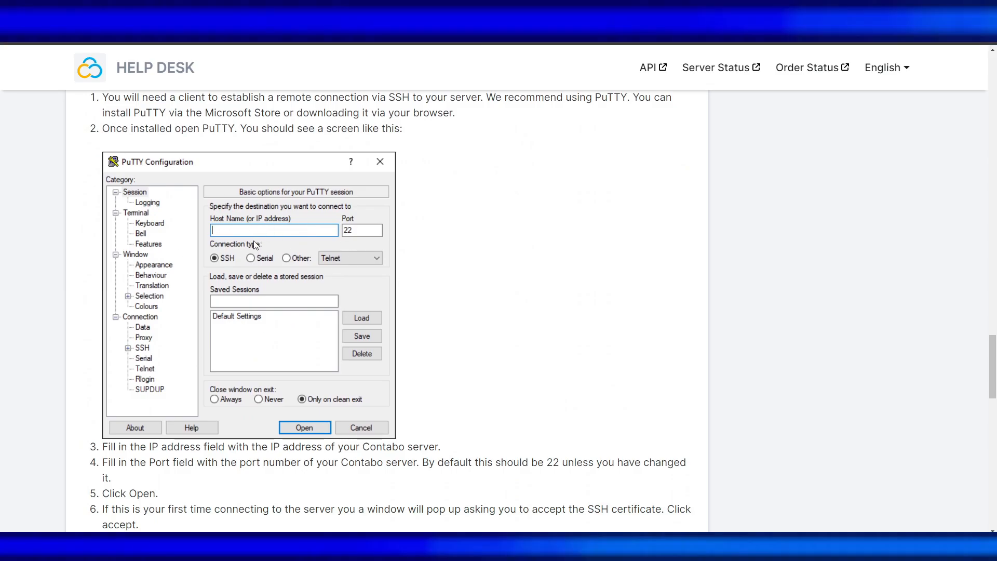
- Scroll the Help Desk guide to connecting from a Linux local computer
scroll("down", 3)
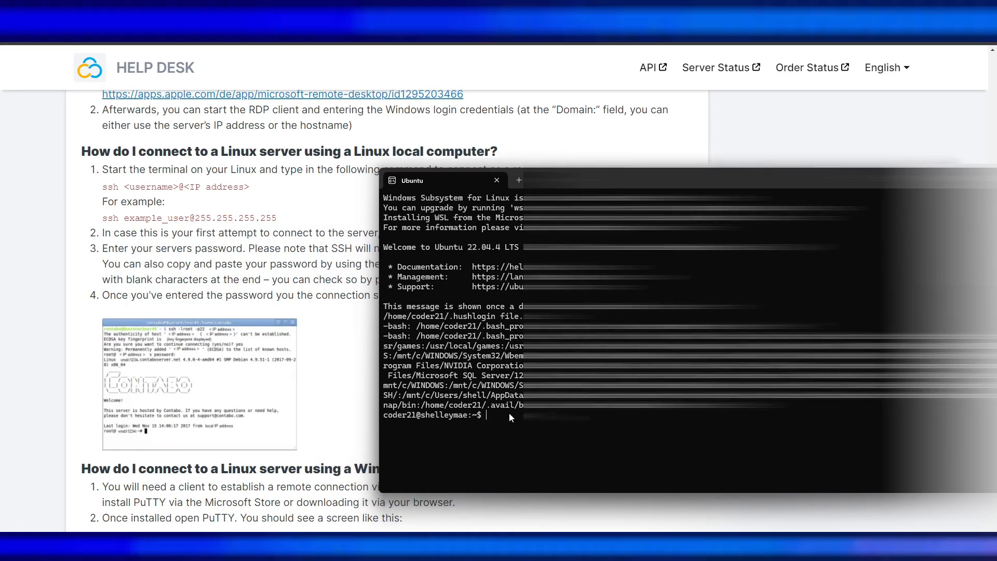
- Start the SSH command and select a command in the Farcaster Node notes
type("ss")
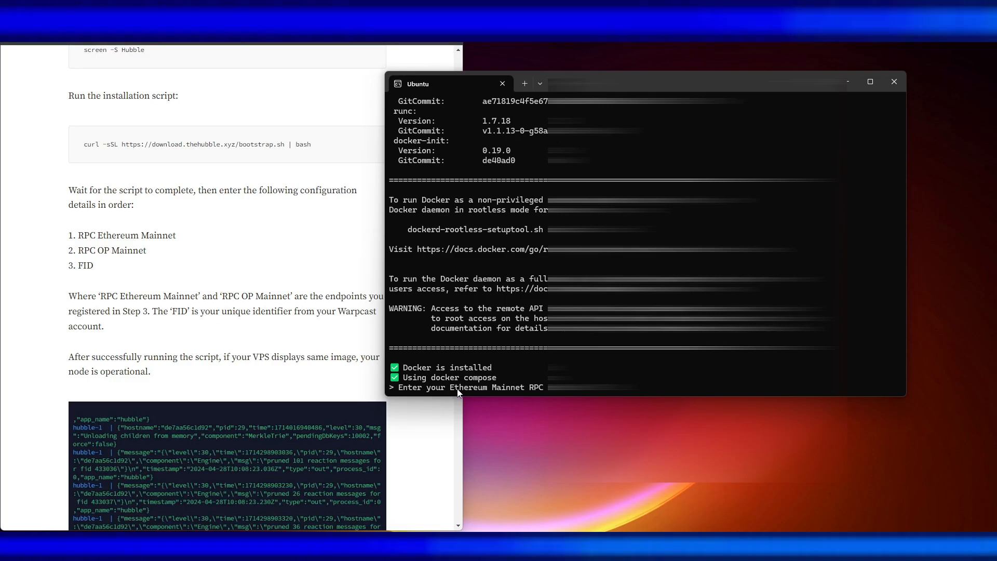
mouse_move(460, 391)
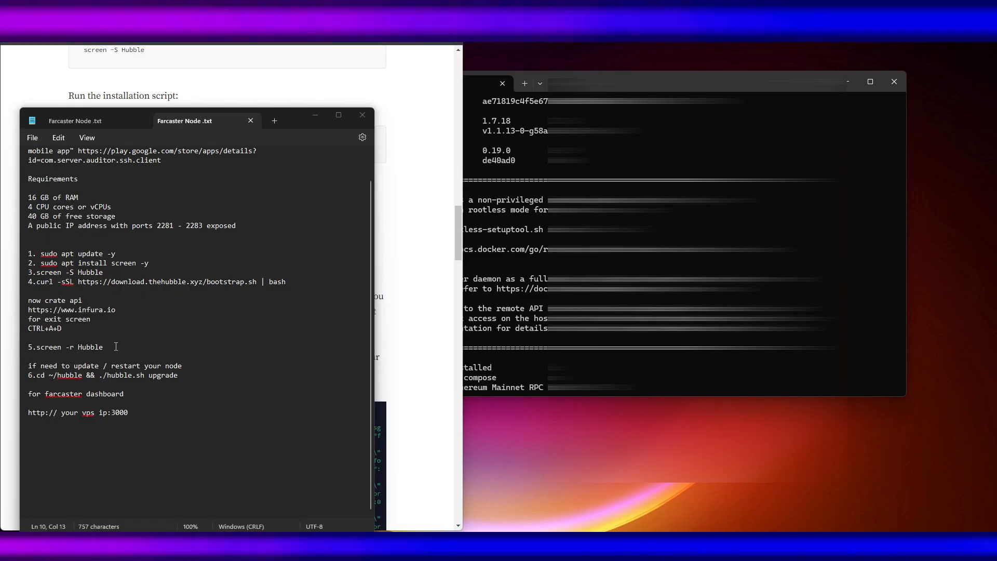
double_click(52, 299)
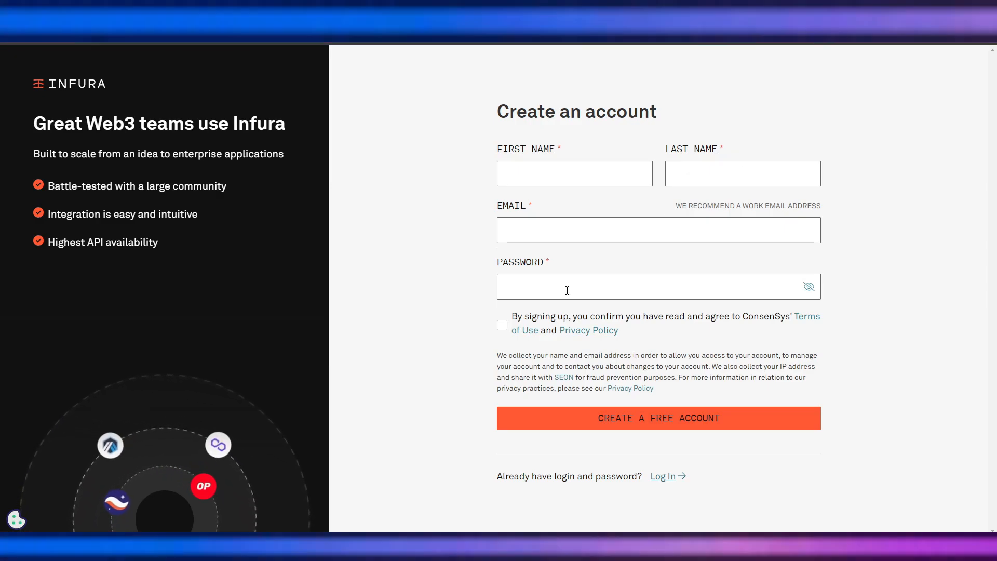
mouse_move(620, 403)
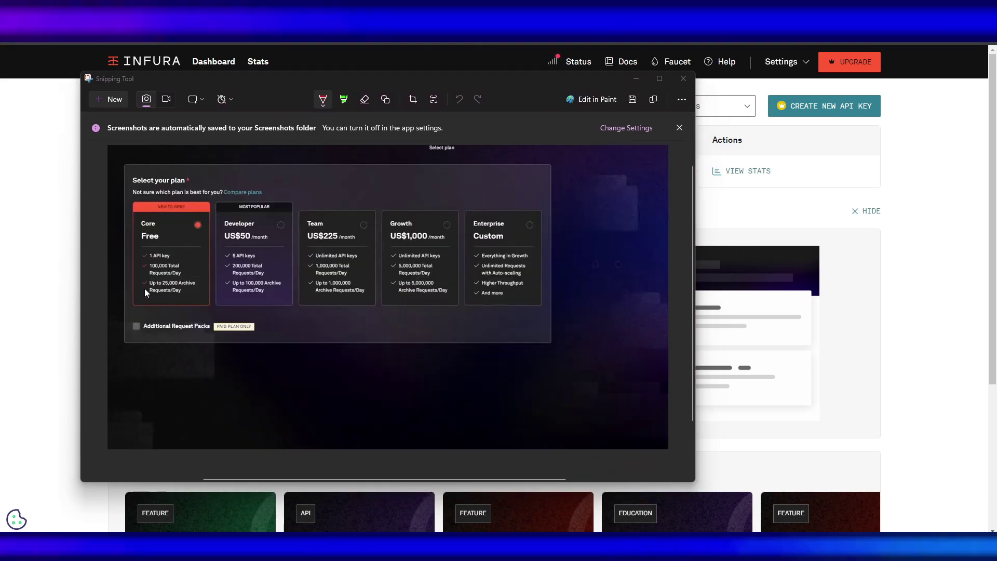
mouse_move(176, 301)
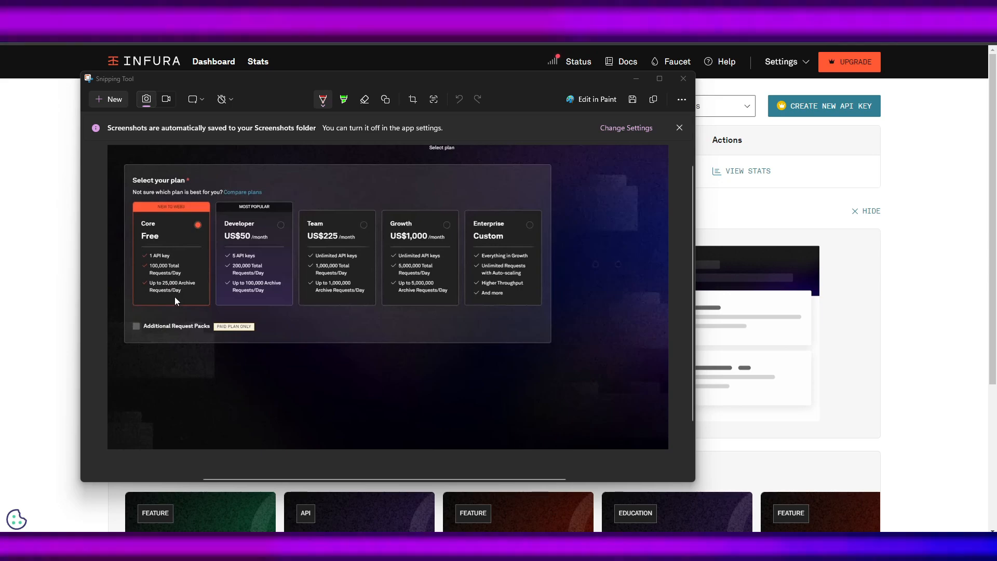
mouse_move(175, 281)
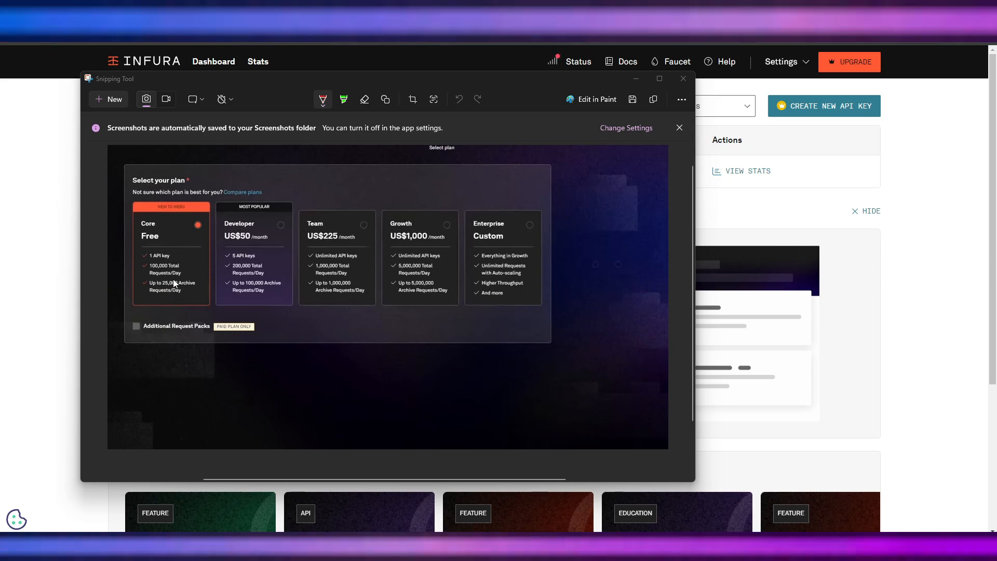
mouse_move(151, 249)
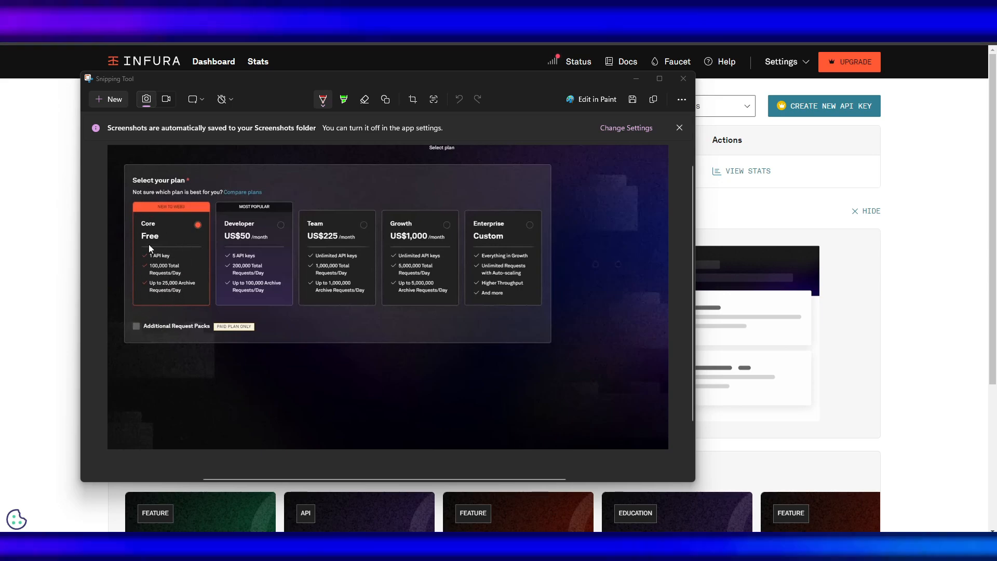
- Close the Snipping Tool screenshot of Infura's plan options
left_click(683, 79)
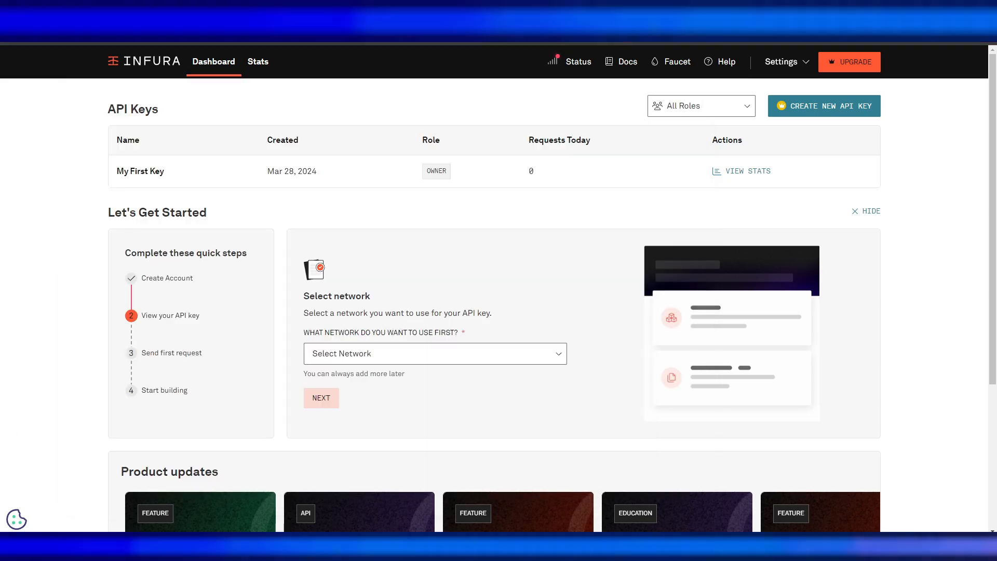
mouse_move(238, 232)
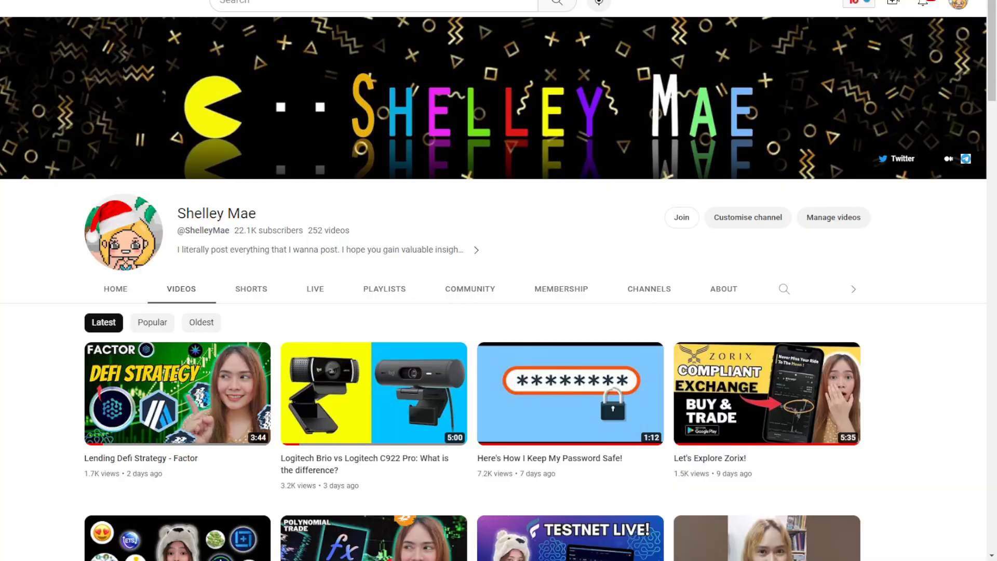
scroll("down", 3)
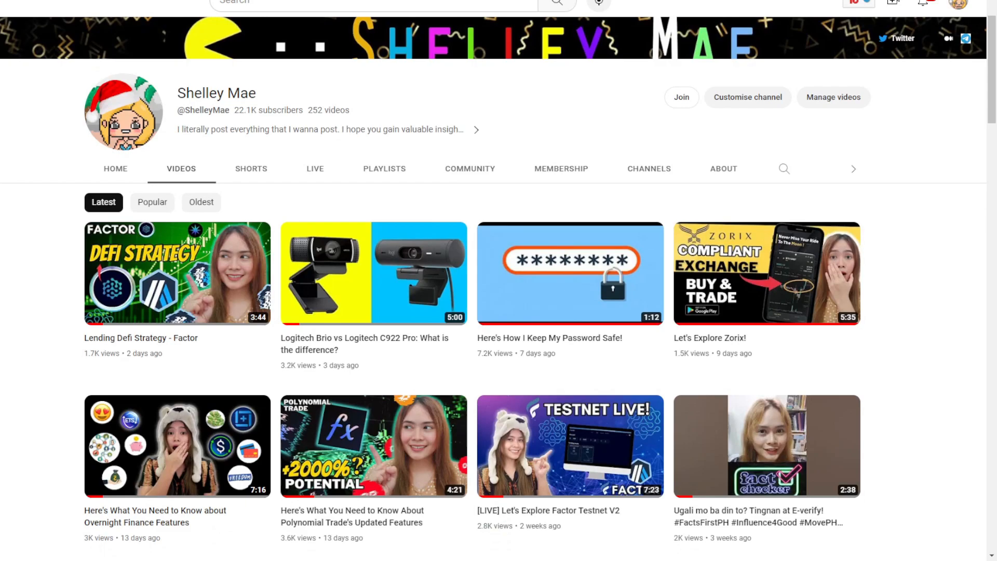
scroll("down", 3)
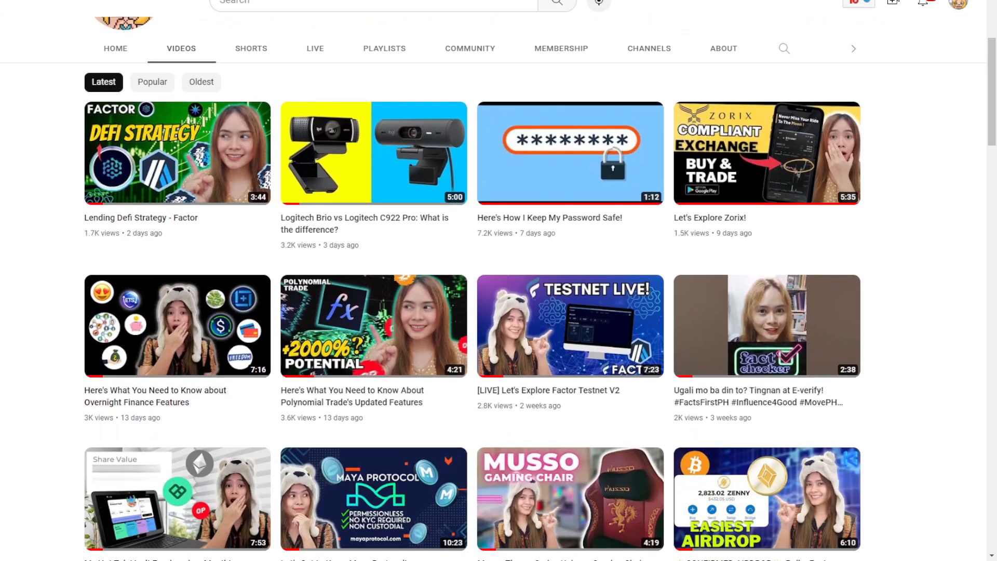
scroll("down", 3)
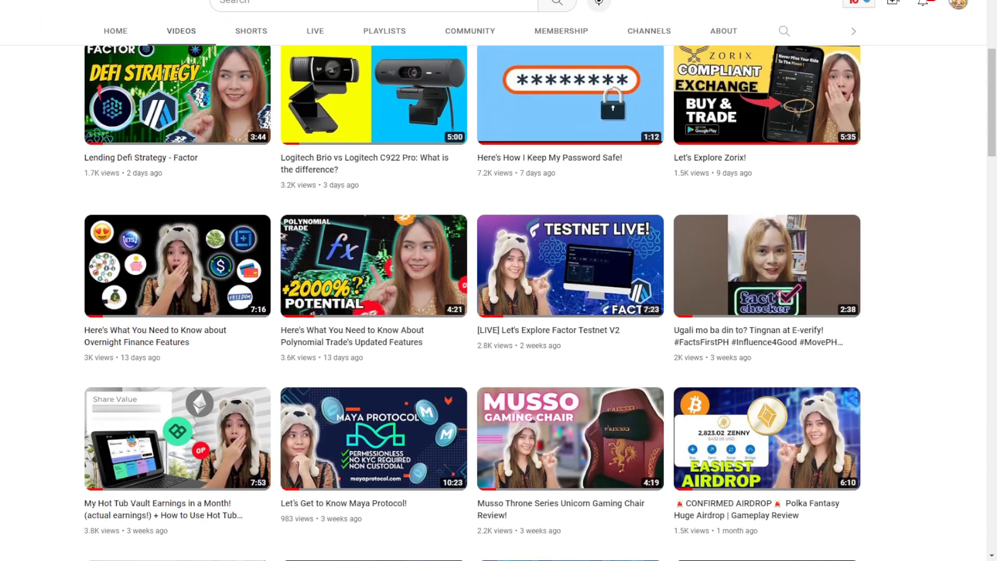
scroll("down", 3)
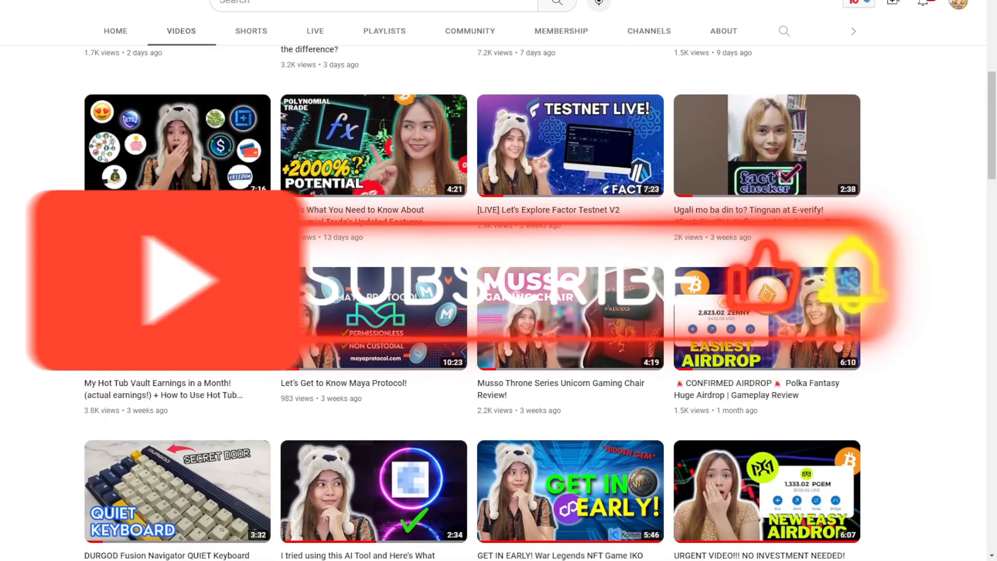
scroll("down", 3)
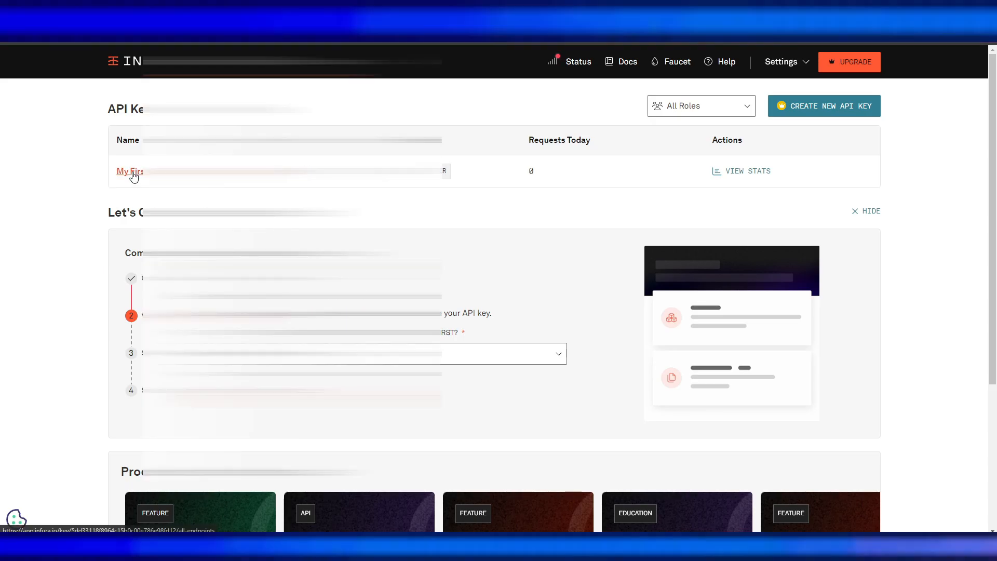
- Keep only Ethereum and Optimism Mainnet endpoints on My First Key and save
left_click(130, 171)
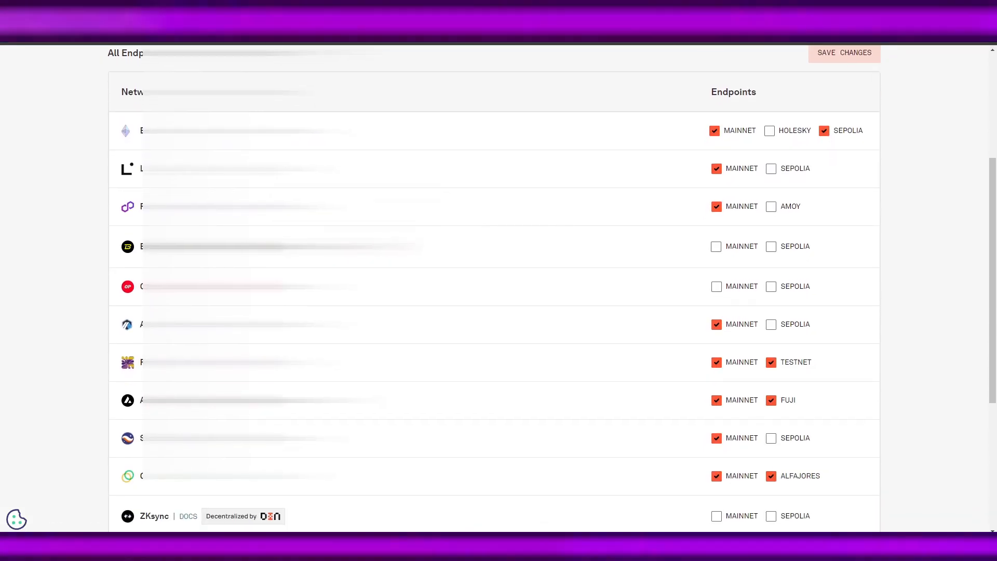
left_click(823, 130)
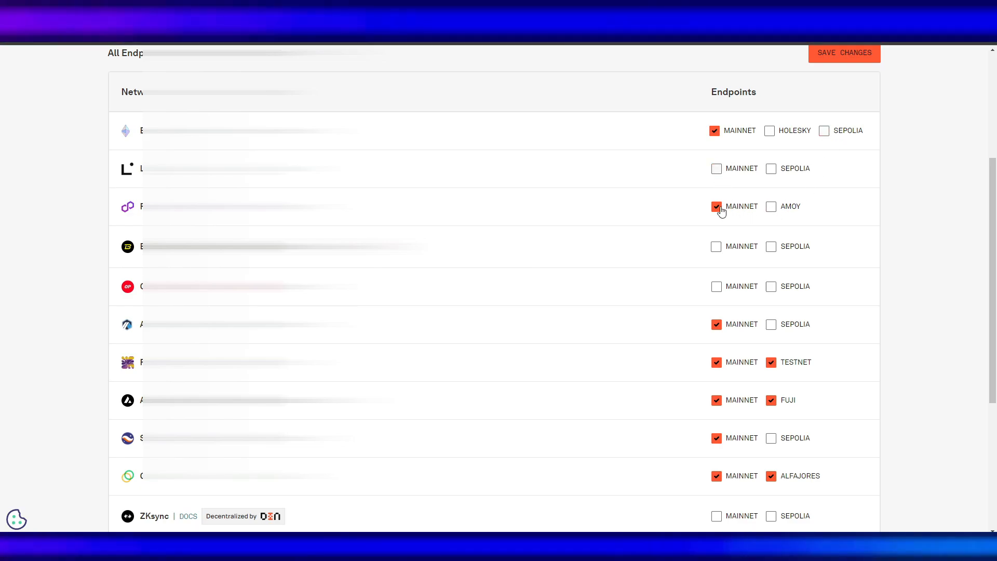
left_click(717, 206)
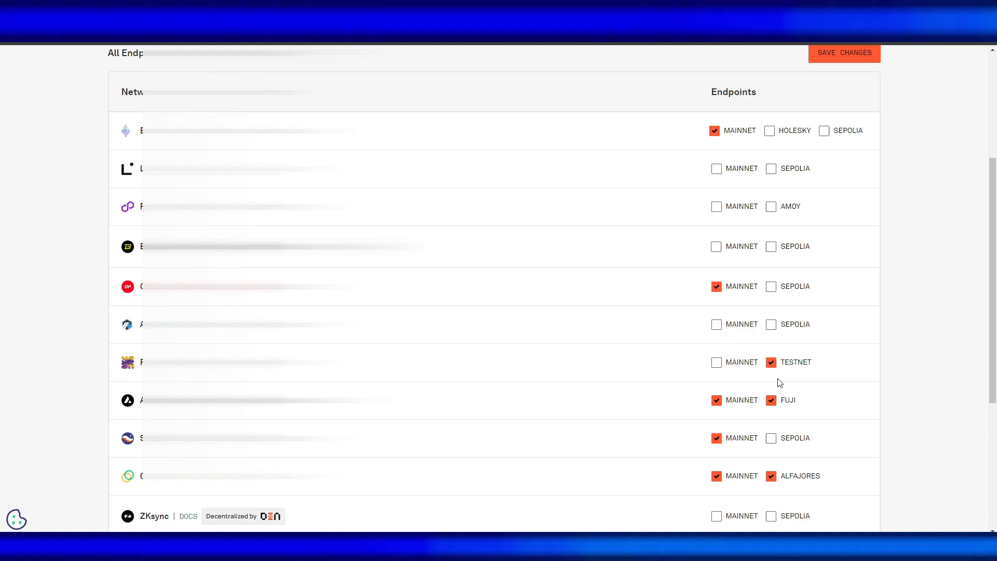
left_click(844, 53)
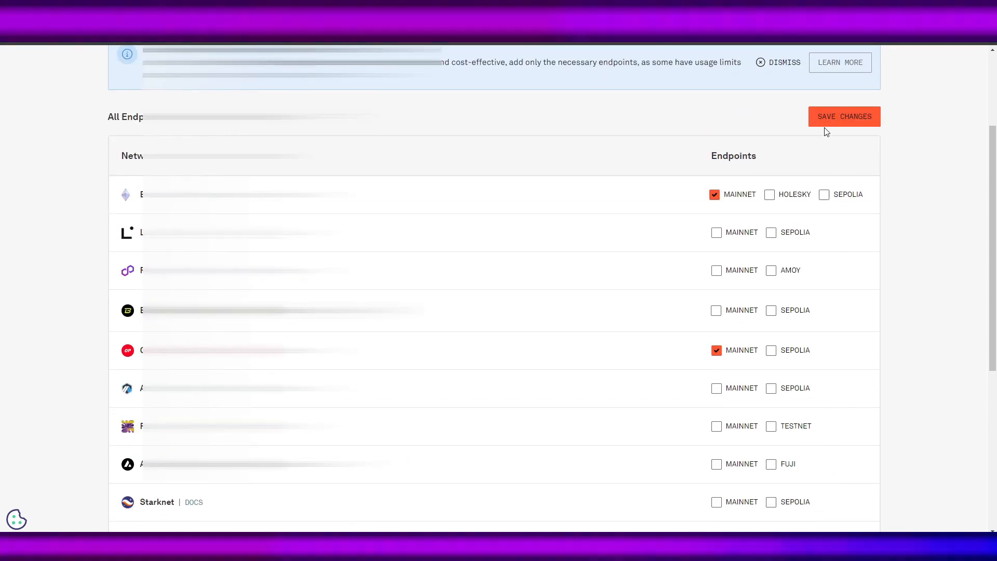
left_click(844, 116)
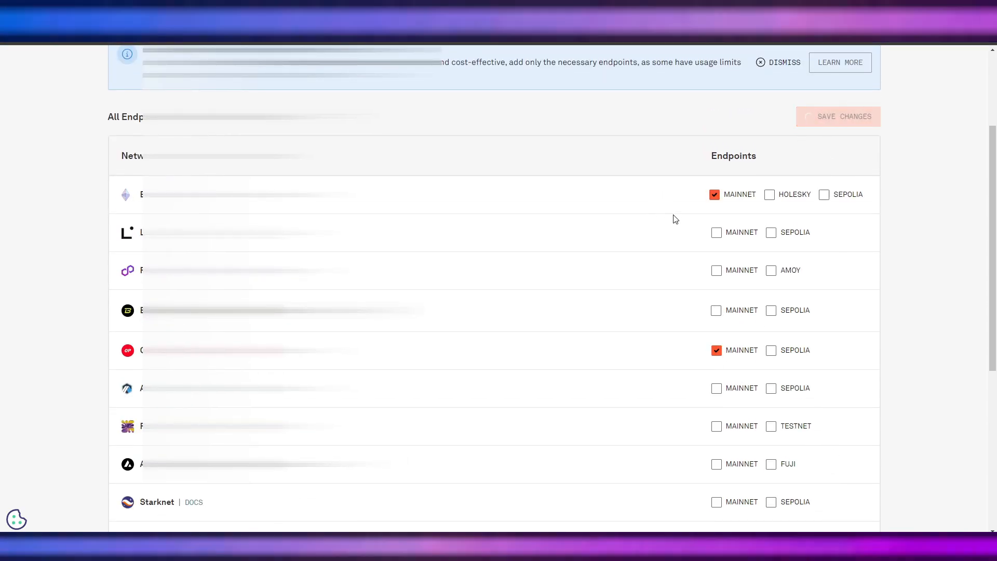
left_click(645, 105)
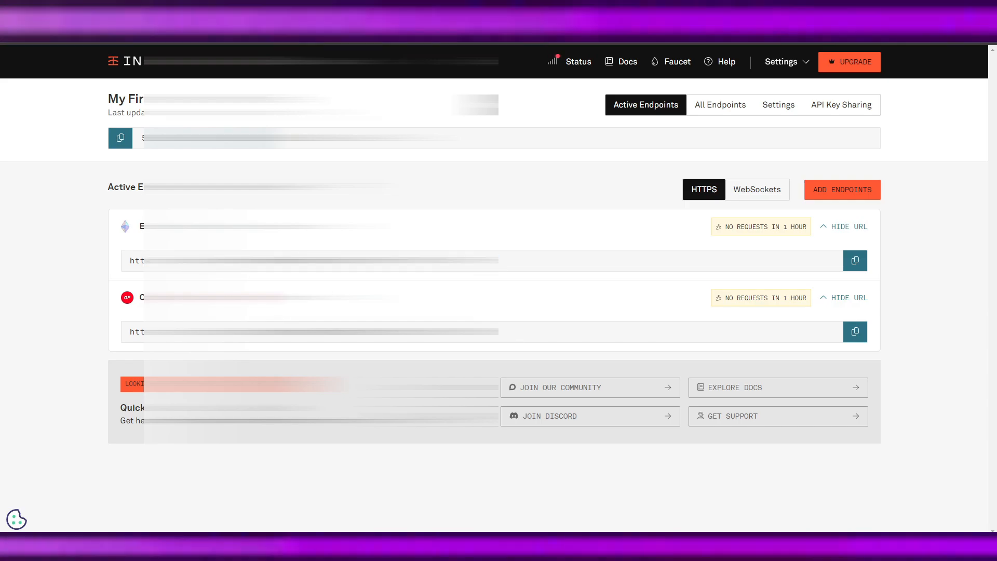
- Rename the Infura API key to a Farcaster name in its Settings
left_click(778, 105)
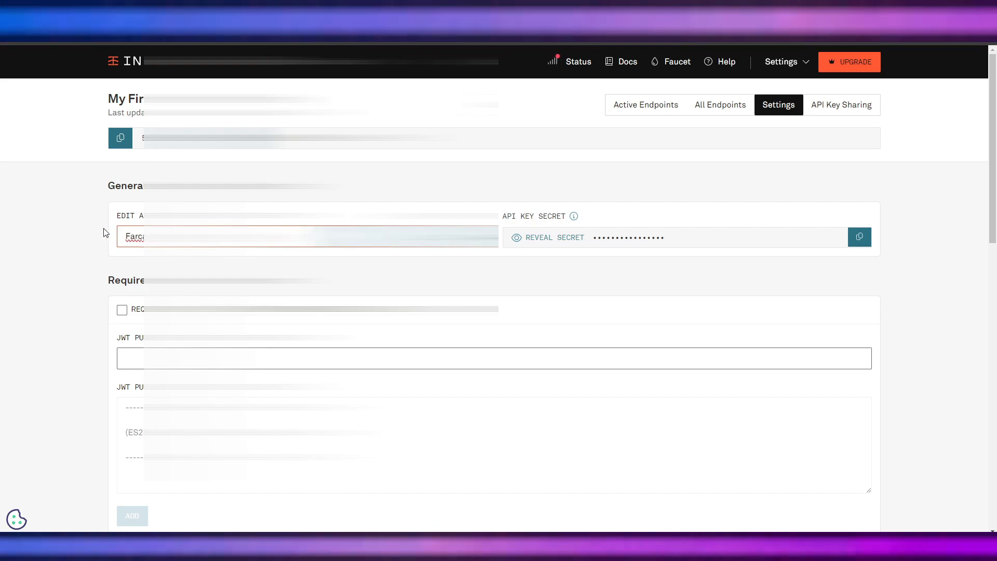
left_click(645, 105)
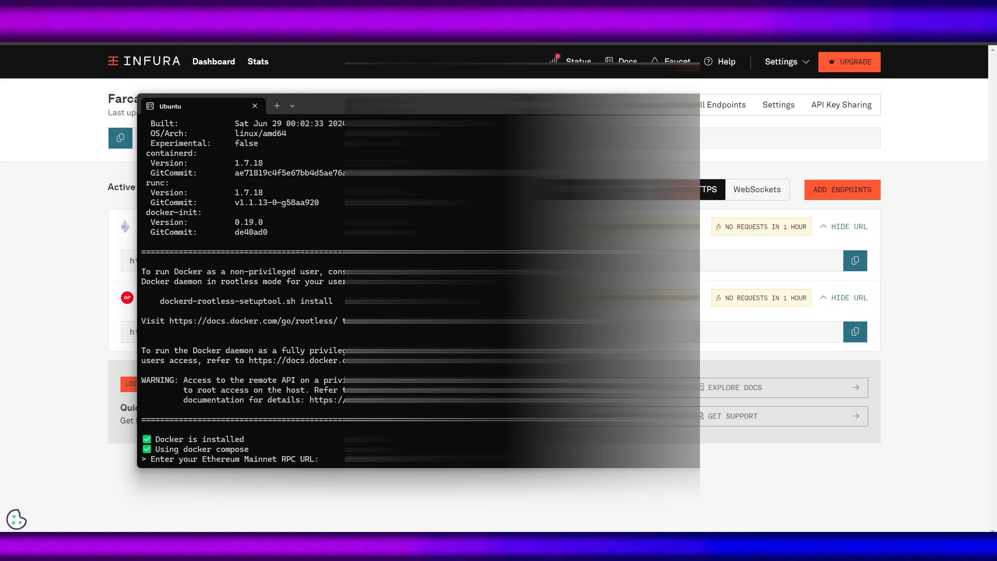
- Enter the Infura Ethereum Mainnet HTTPS endpoint at the installer's RPC URL prompt
type("https")
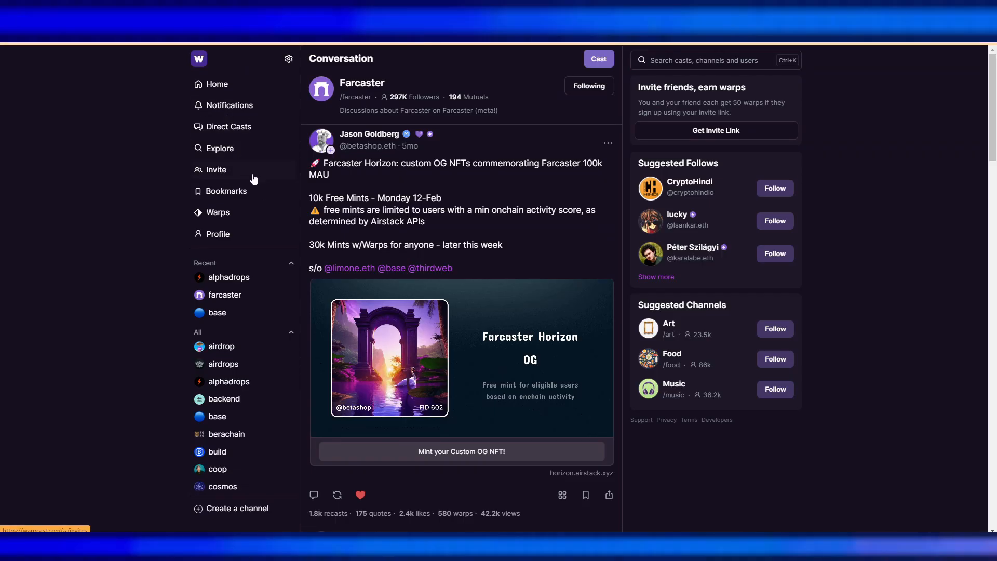
mouse_move(218, 234)
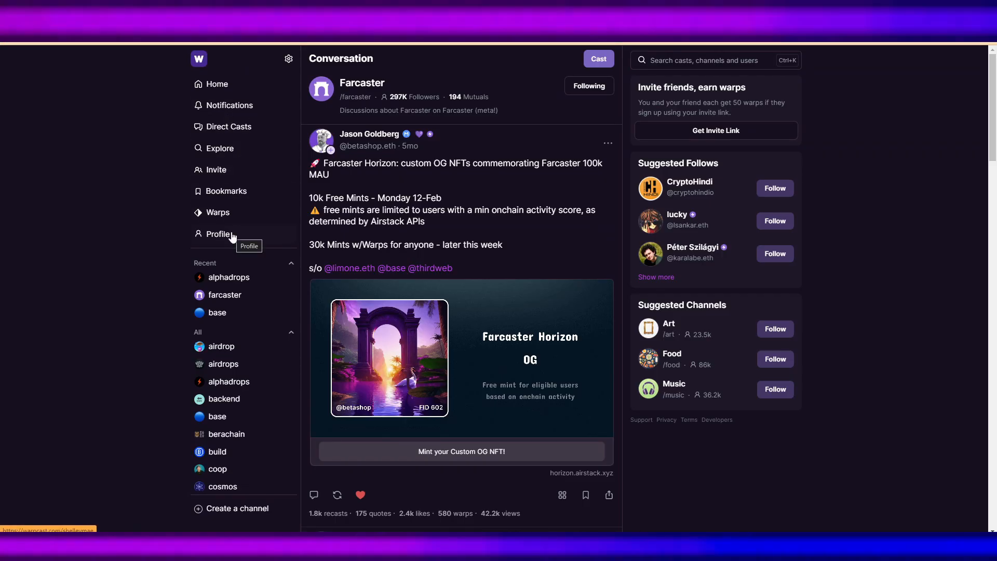
- Show the FID and custody address from the Warpcast profile's About menu
left_click(218, 234)
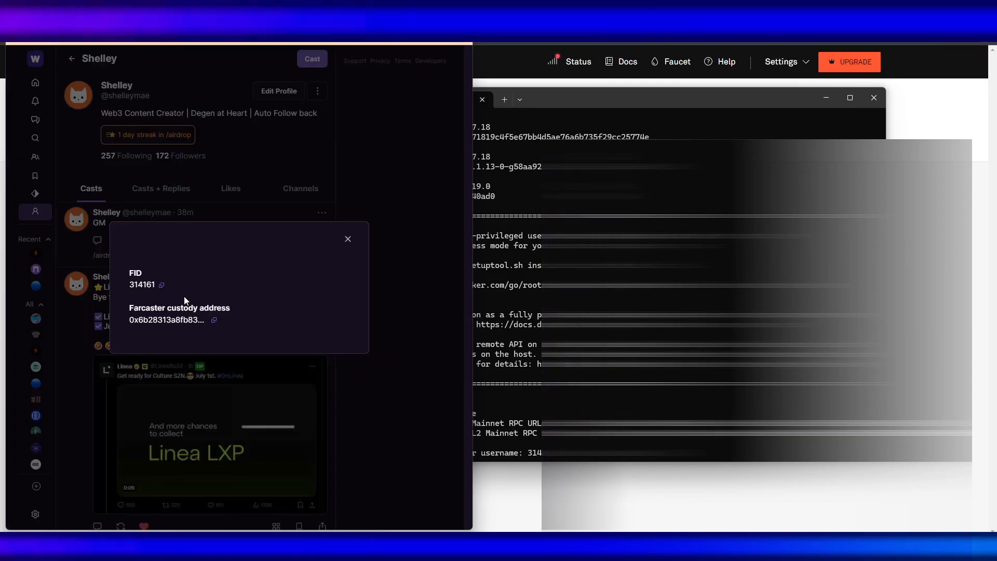
left_click(349, 239)
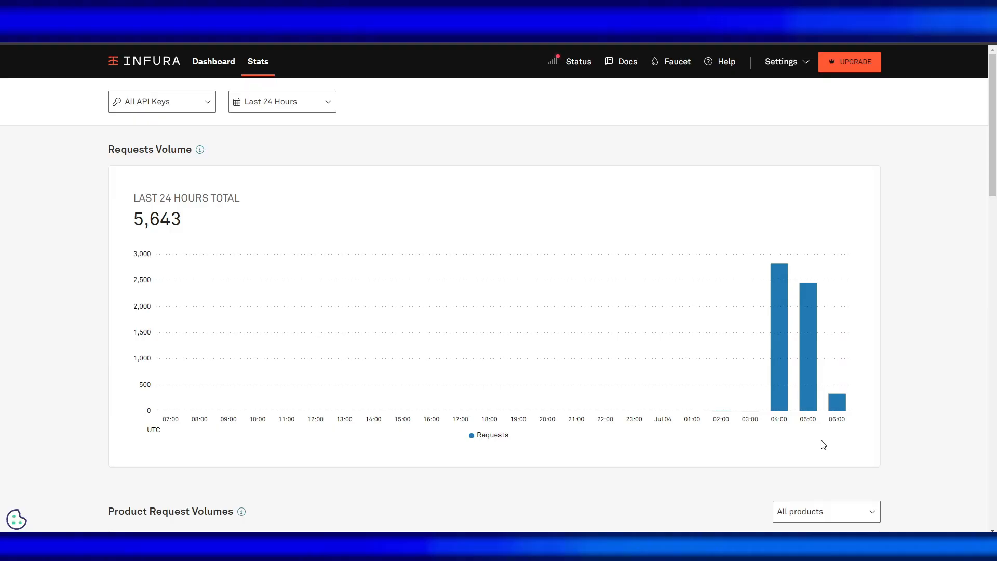
mouse_move(249, 269)
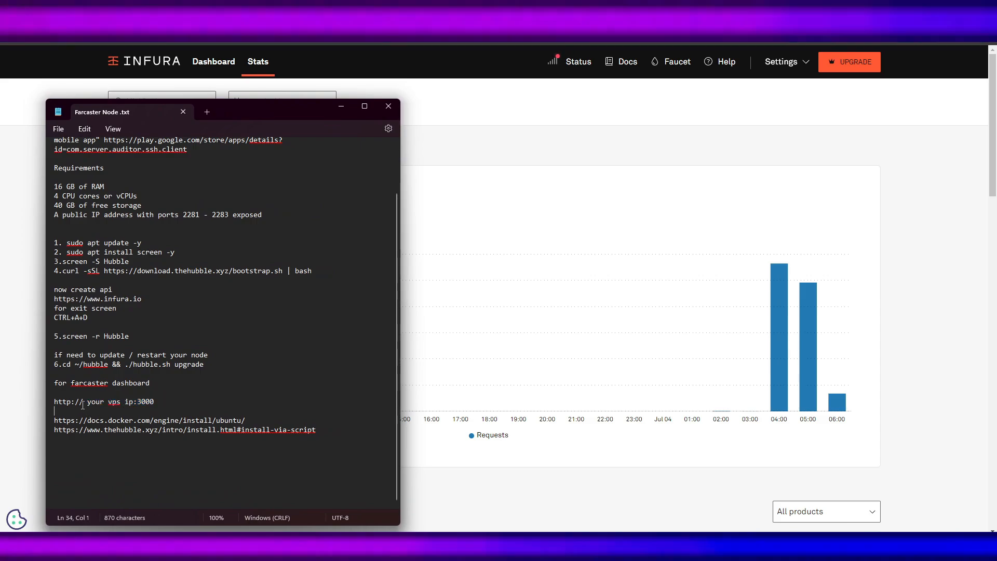
- Locate the dashboard address and its port in the Farcaster Node notes
left_click(144, 402)
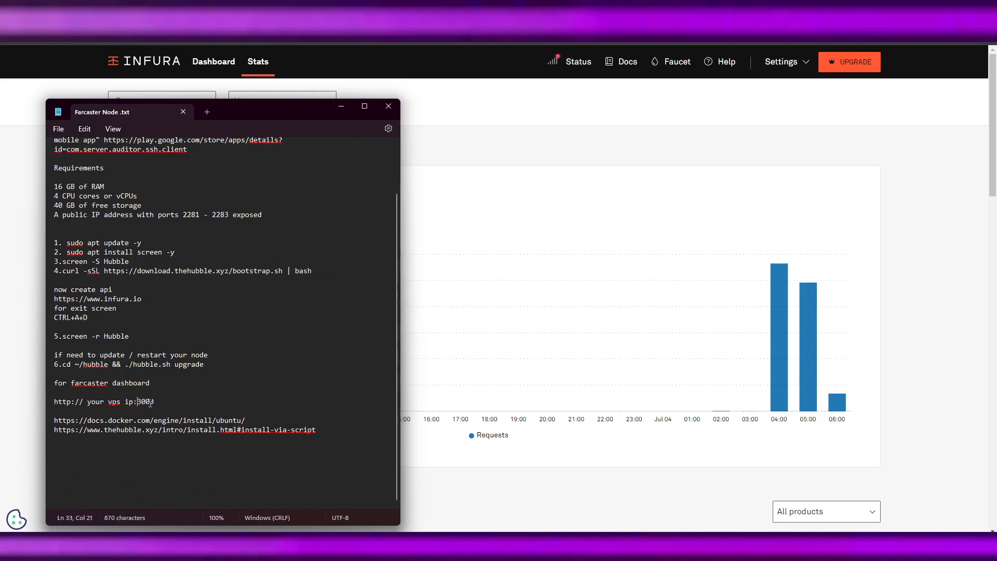
left_click(388, 105)
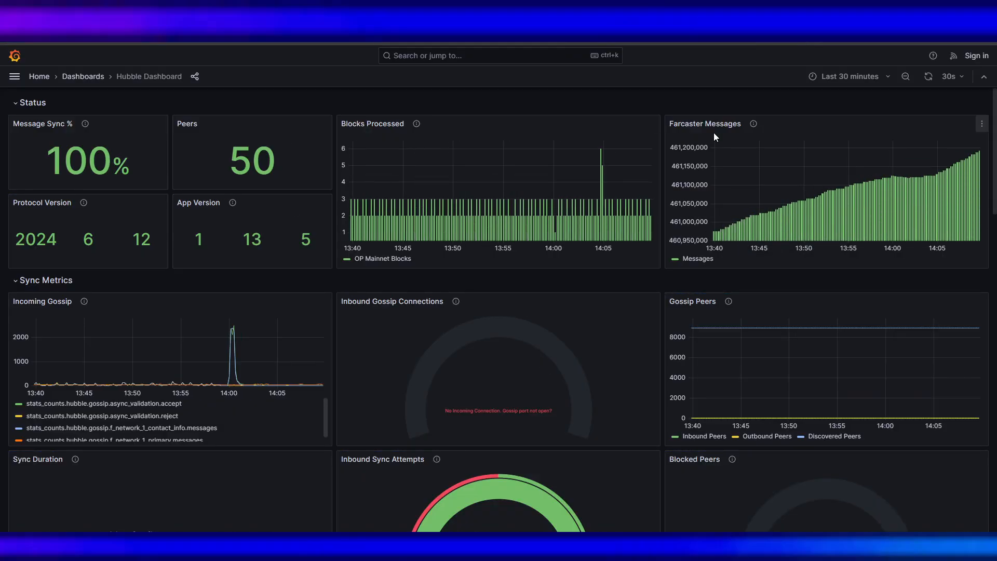
mouse_move(147, 204)
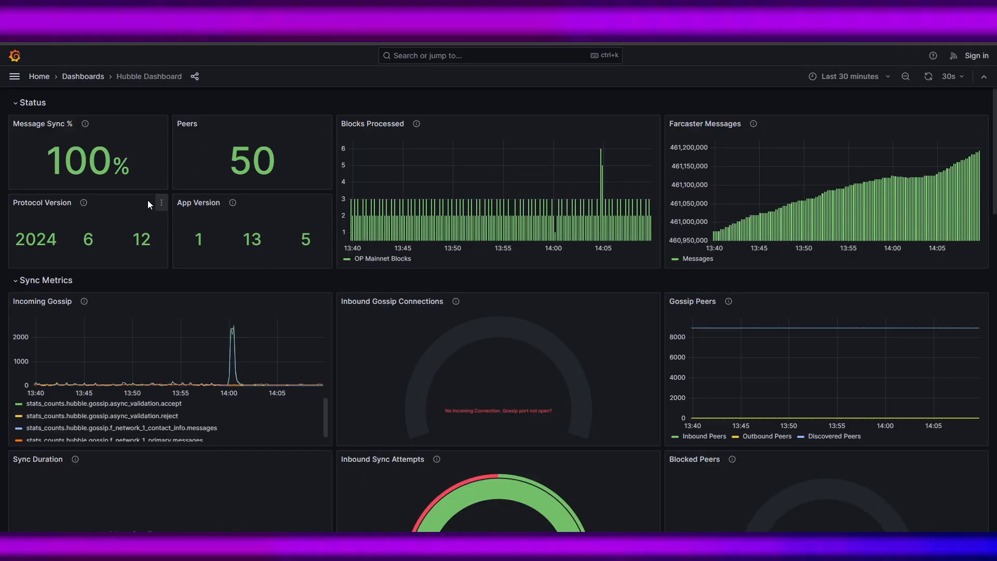
mouse_move(718, 210)
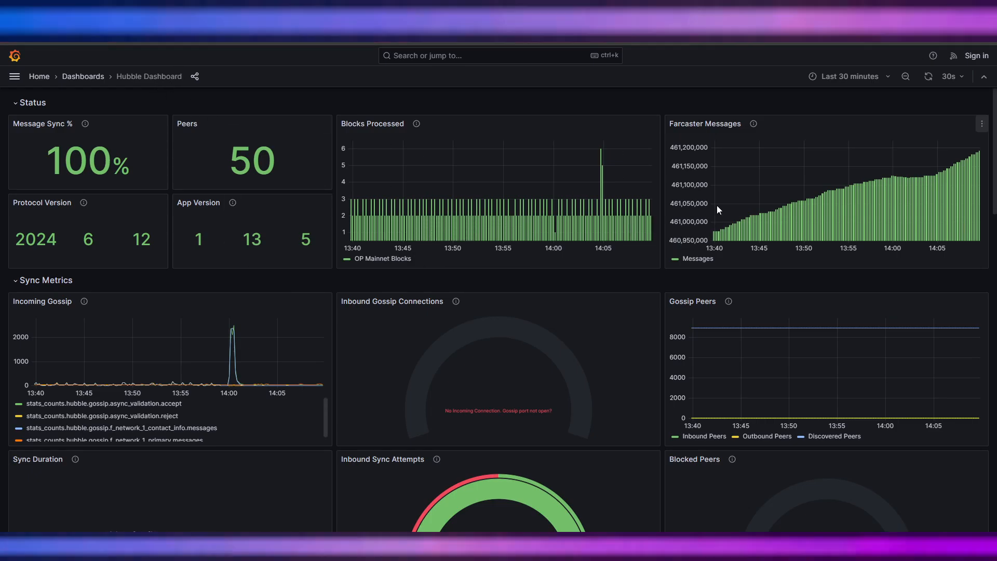
scroll("down", 3)
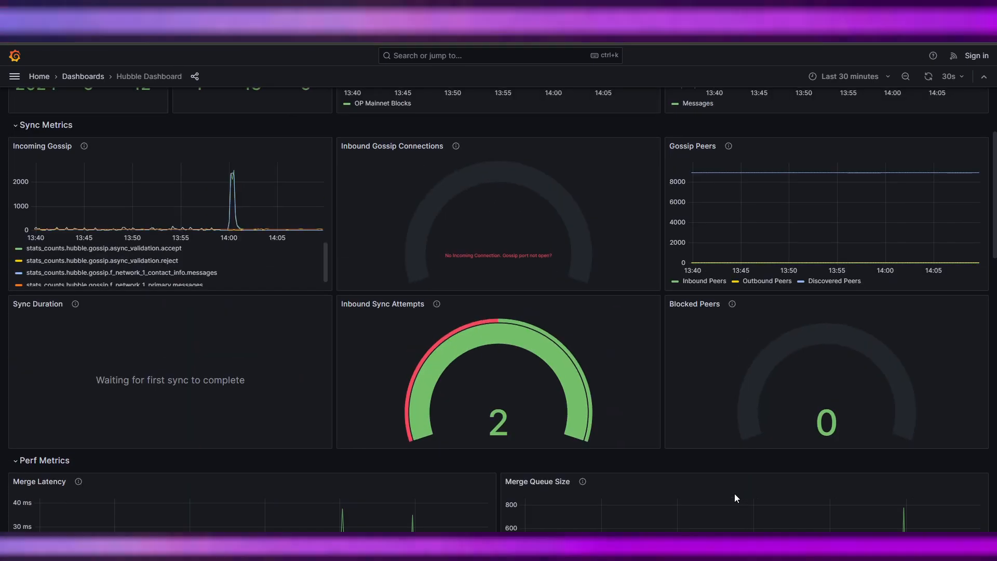
scroll("up", 3)
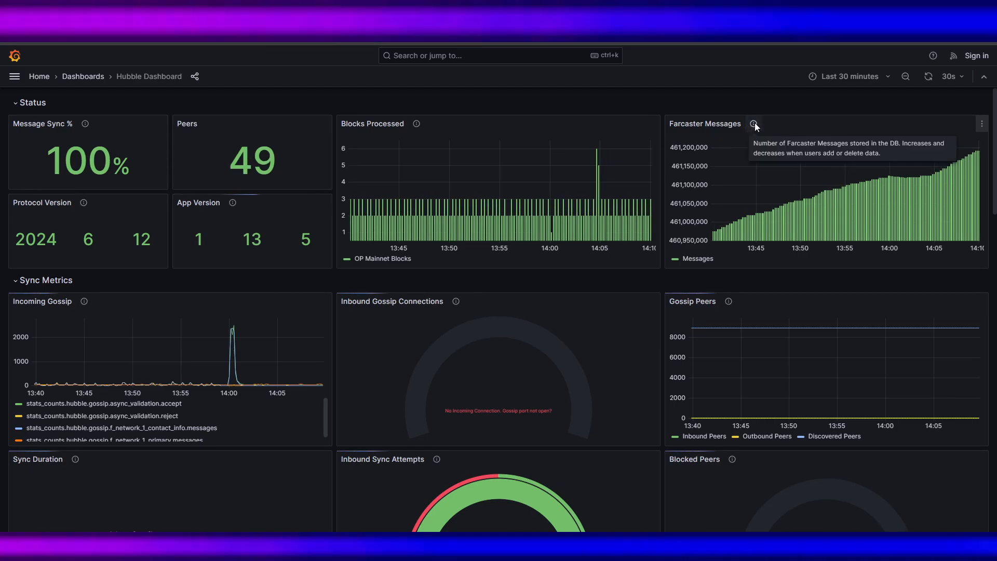
mouse_move(324, 127)
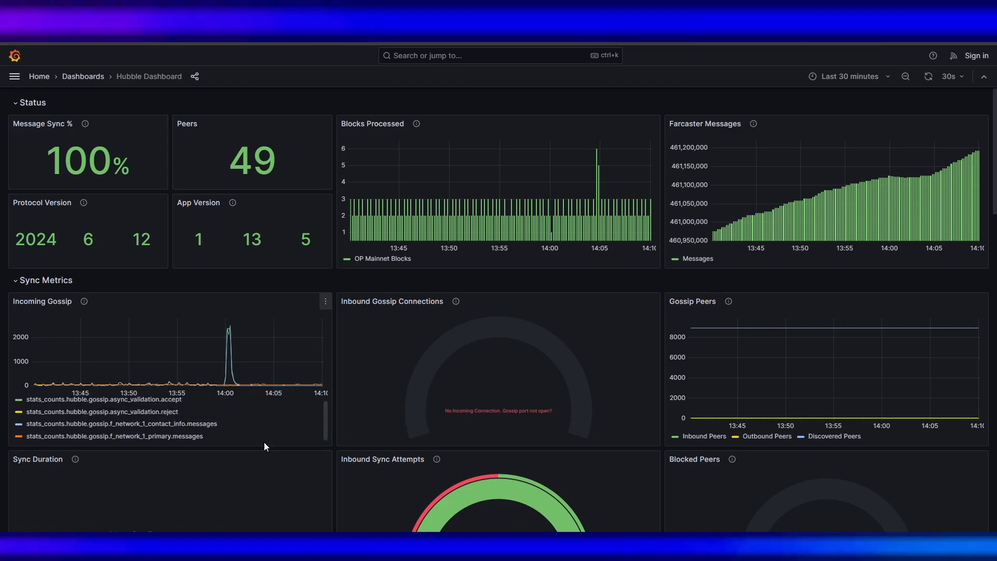
scroll("down", 3)
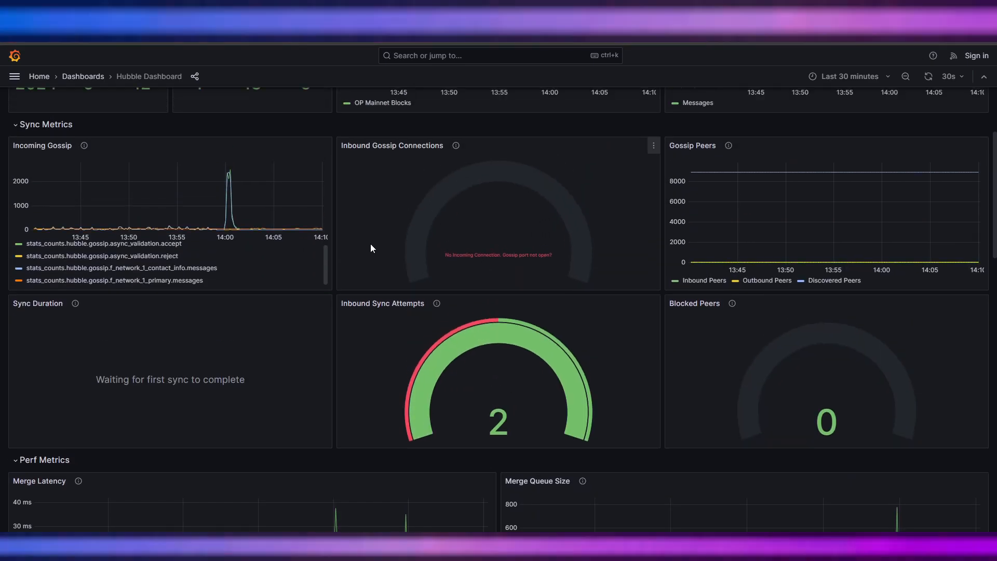
mouse_move(146, 367)
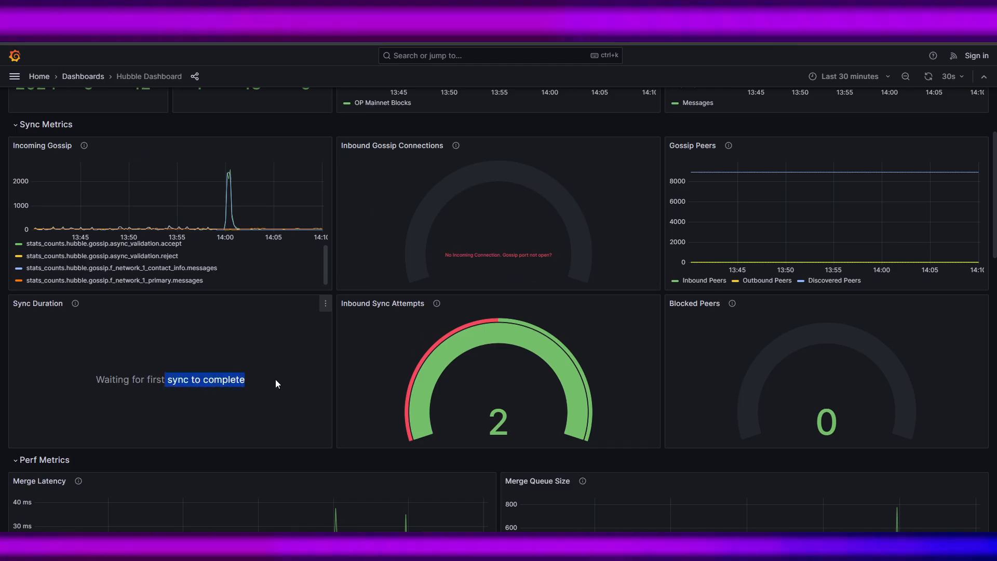
scroll("down", 3)
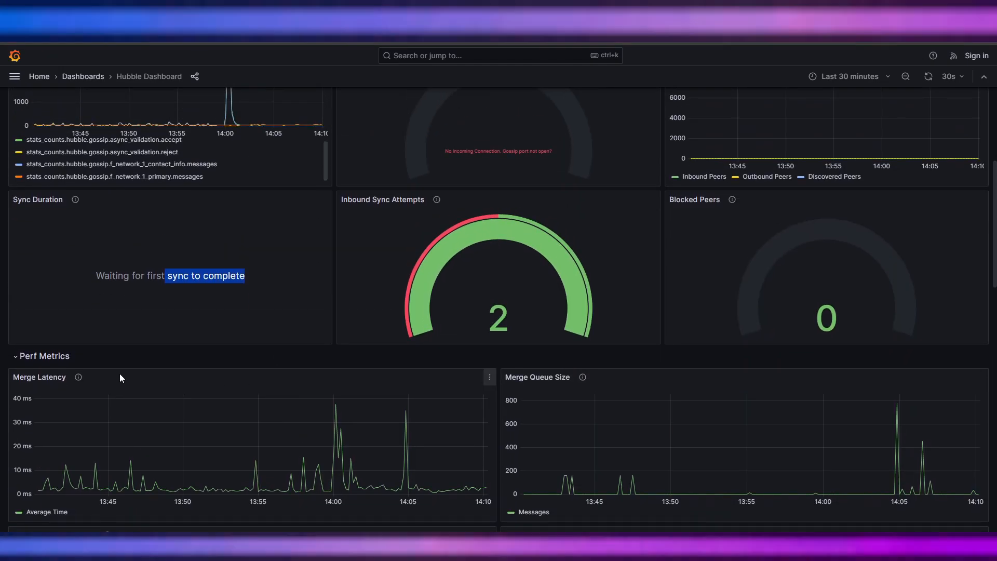